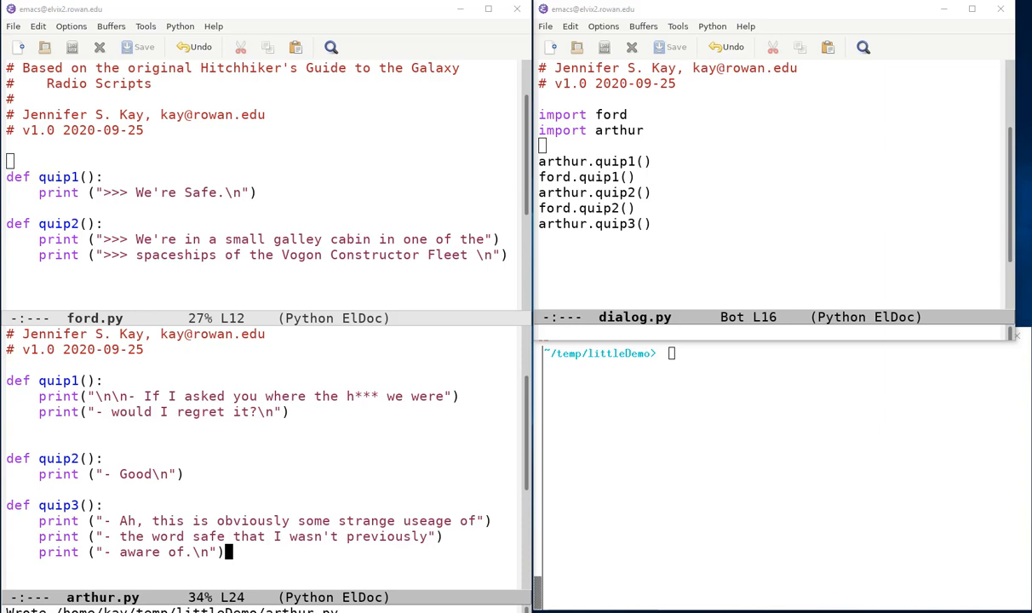
pyautogui.moveTo(582, 442)
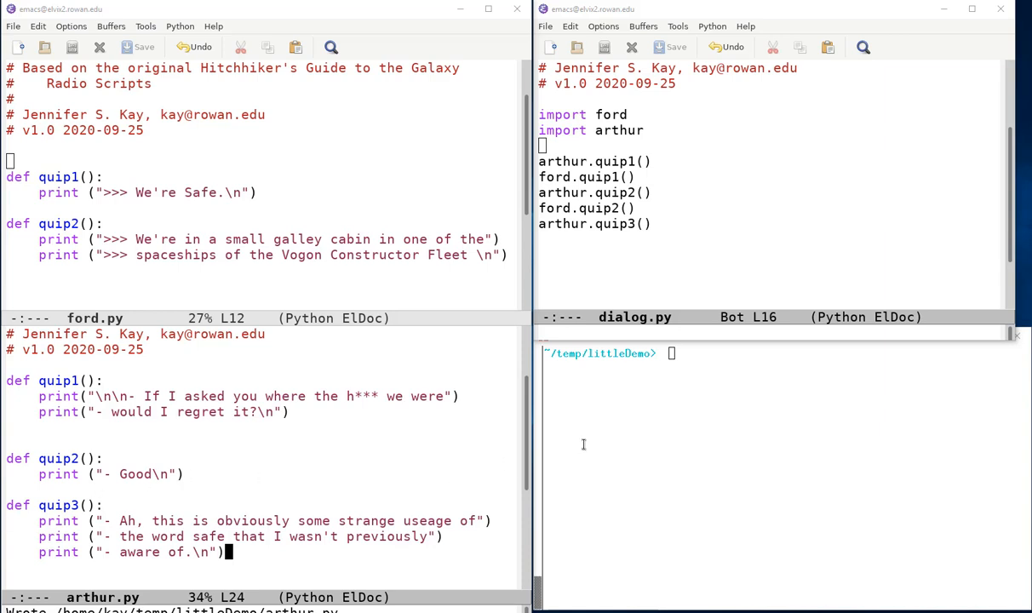
pyautogui.moveTo(653, 413)
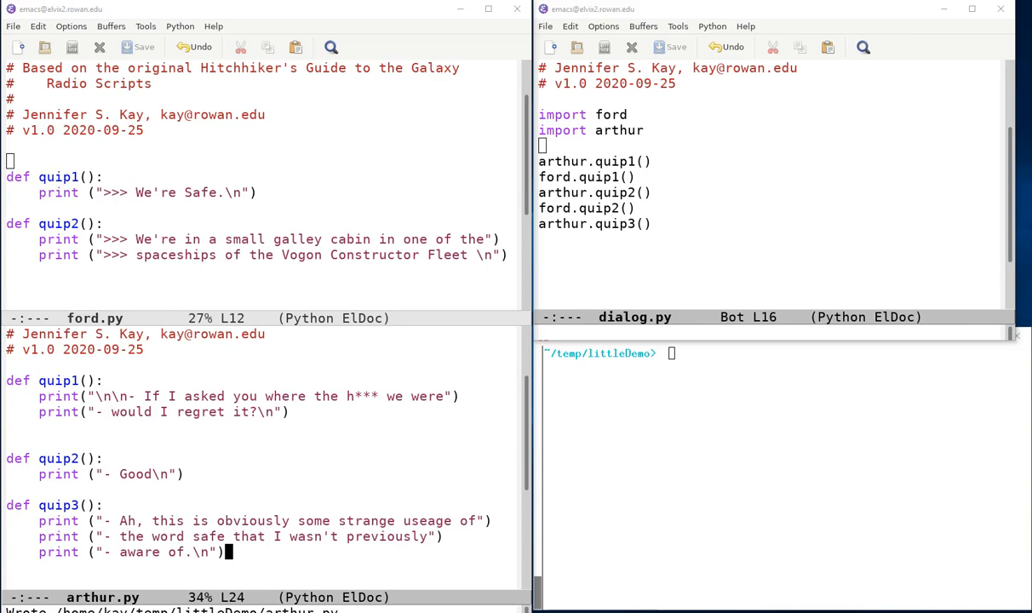
pyautogui.moveTo(165, 173)
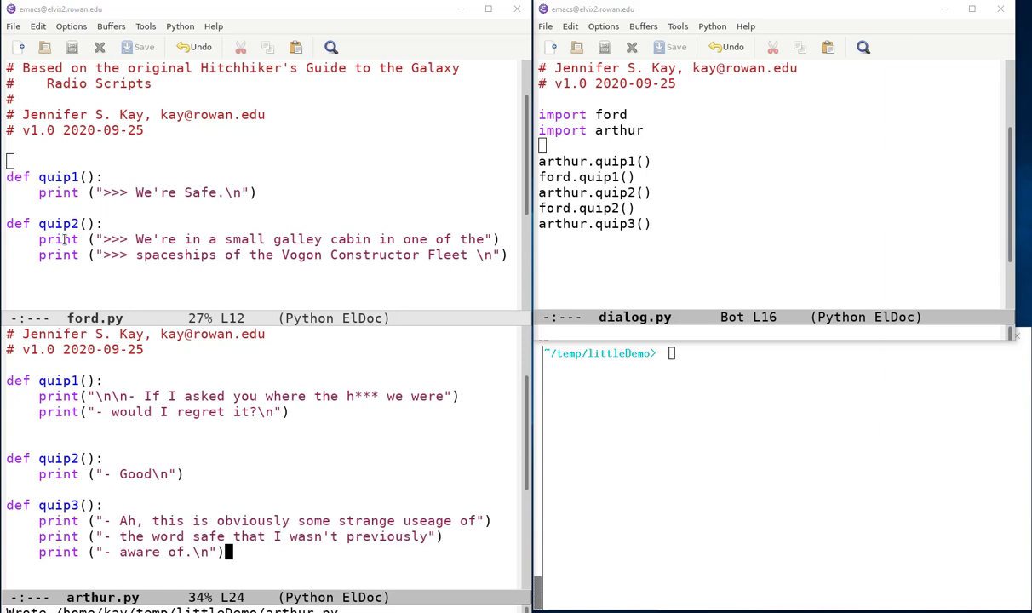
pyautogui.moveTo(132, 449)
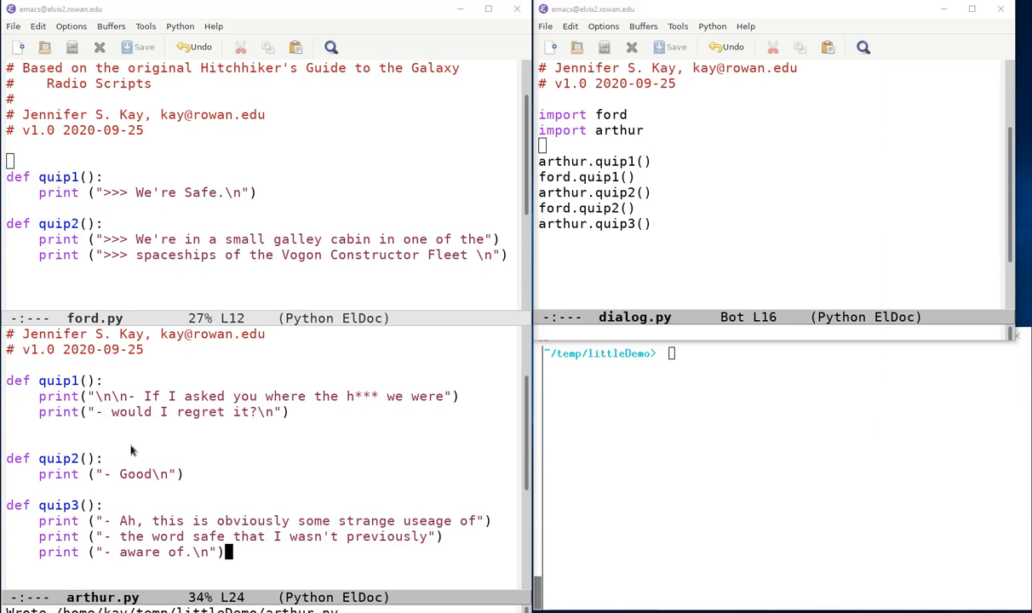
pyautogui.moveTo(191, 378)
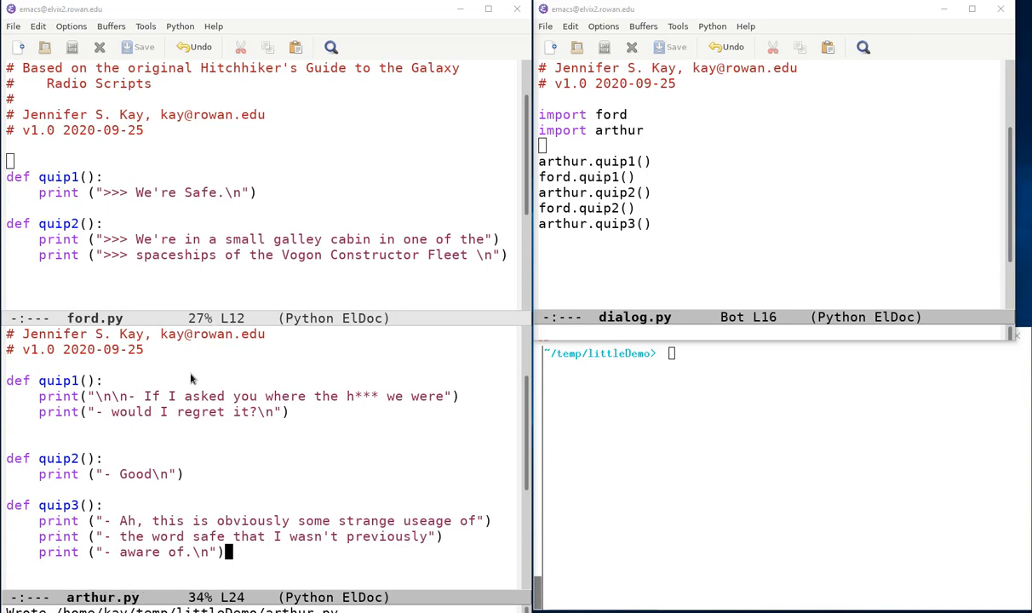
pyautogui.moveTo(123, 567)
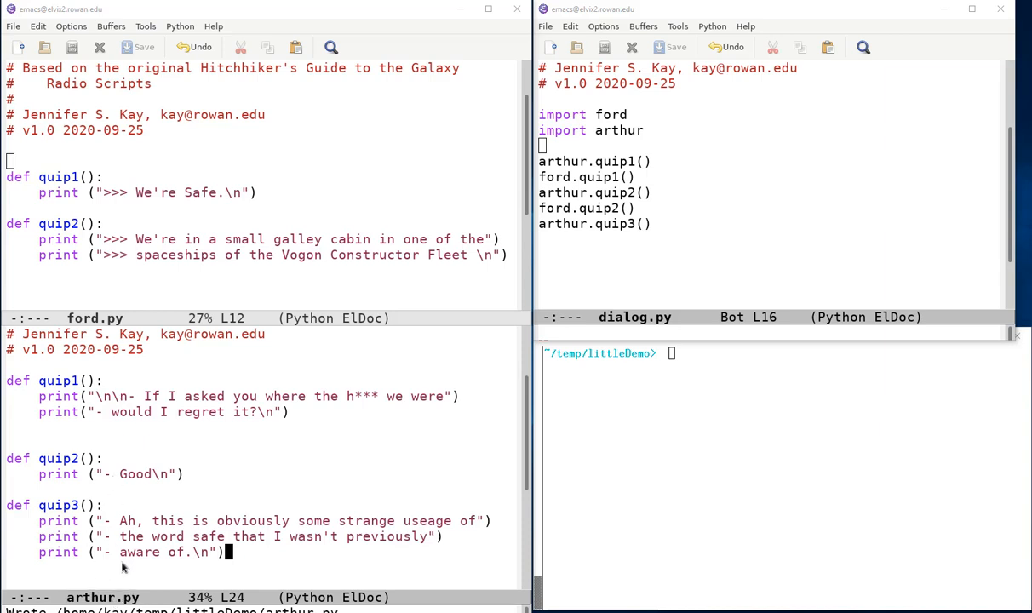
pyautogui.moveTo(667, 104)
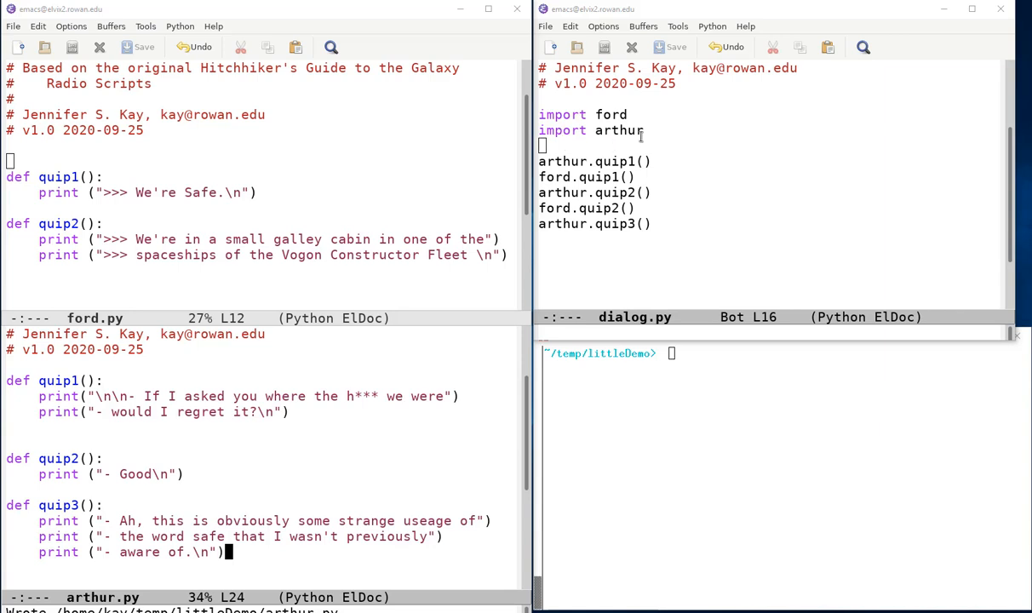
pyautogui.moveTo(555, 175)
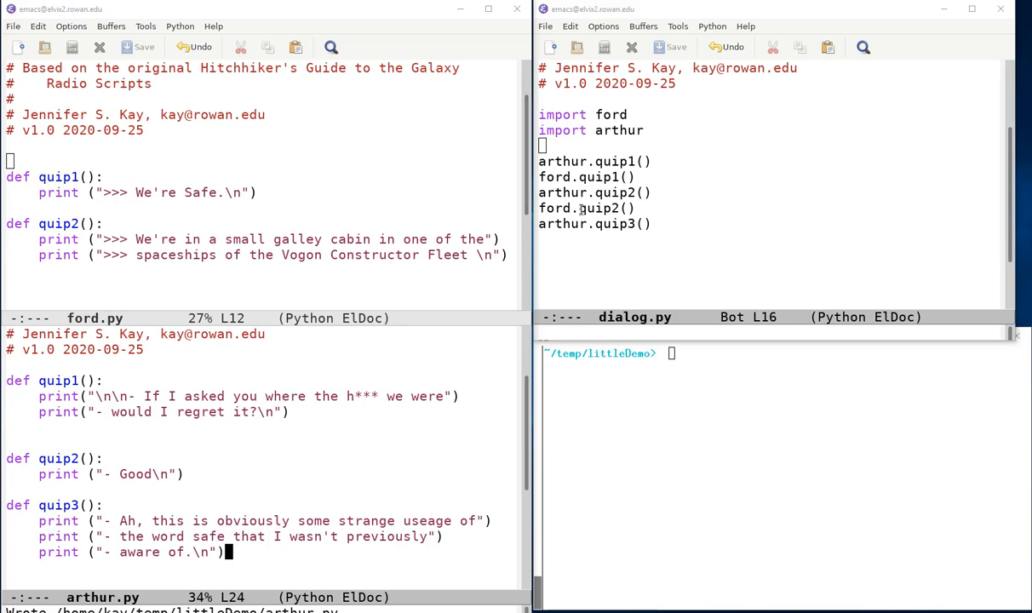
pyautogui.moveTo(647, 239)
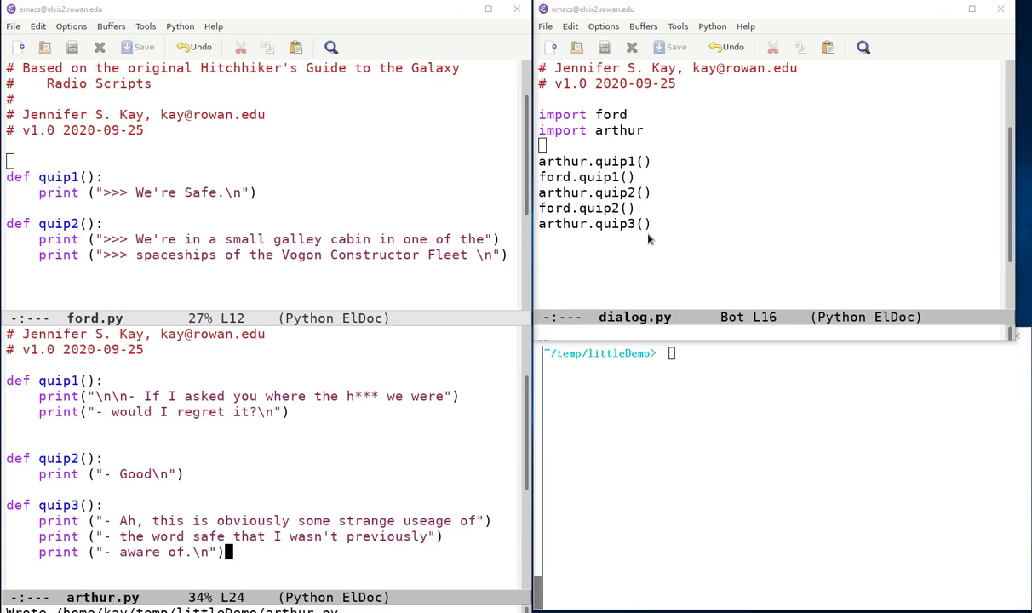
pyautogui.moveTo(677, 259)
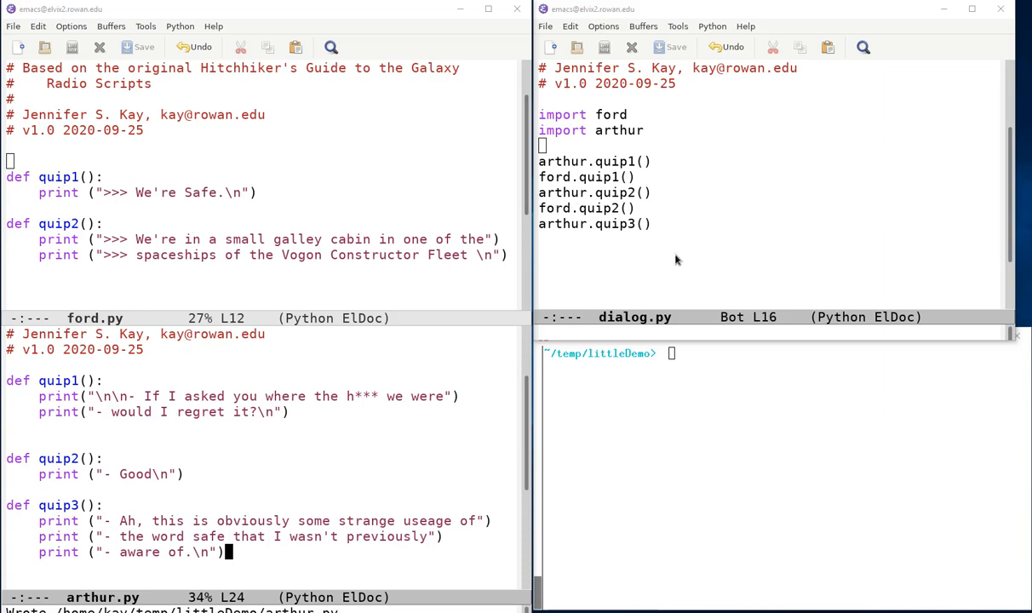
# Run python3 dialog.py in xterm to print the alternating Arthur and Ford quips.
pyautogui.click(736, 361)
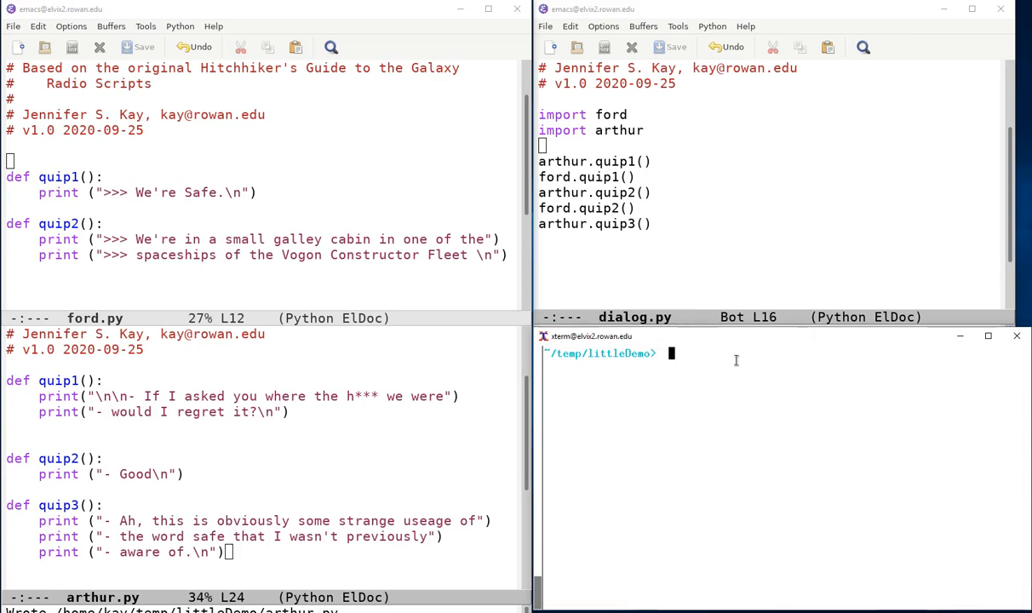
pyautogui.moveTo(773, 341)
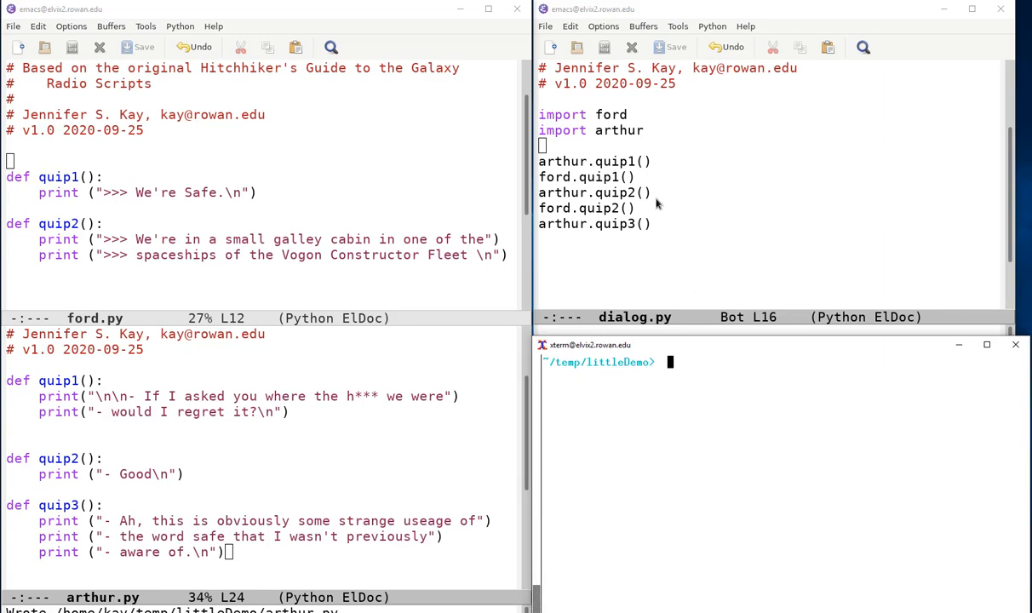
pyautogui.moveTo(838, 483)
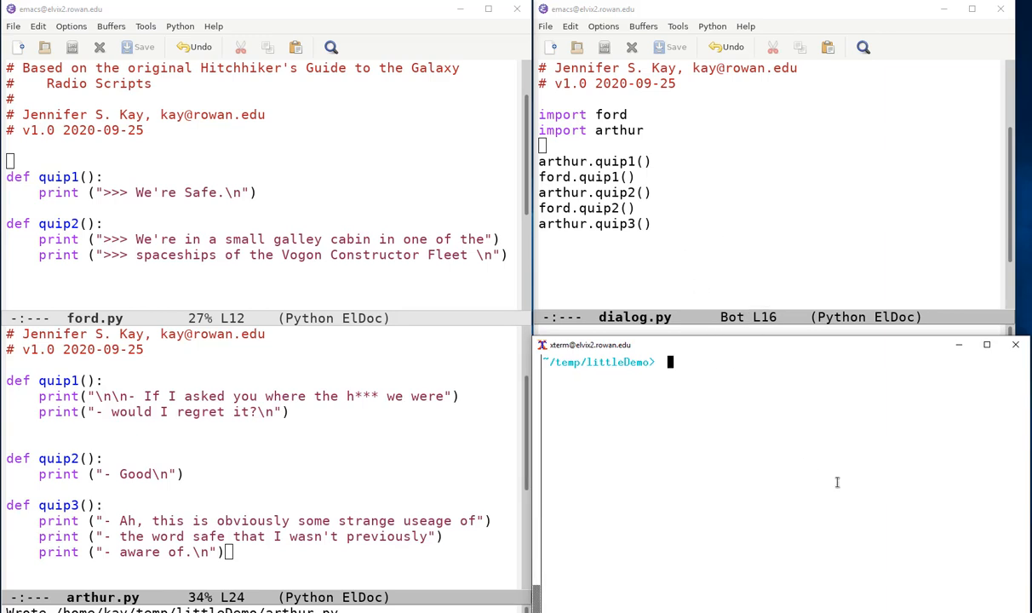
pyautogui.write('python3')
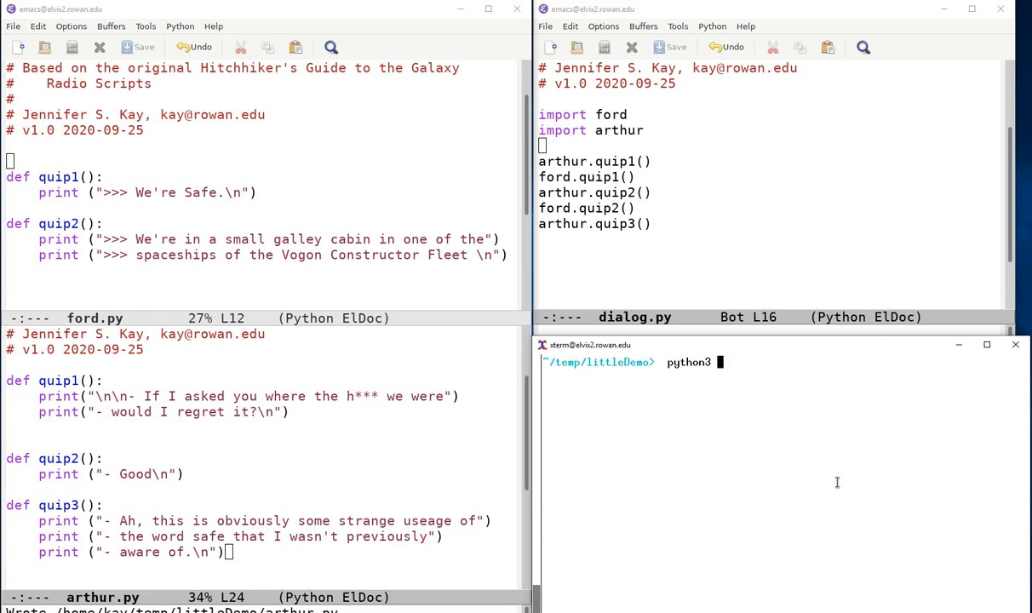
pyautogui.write('dialog.py')
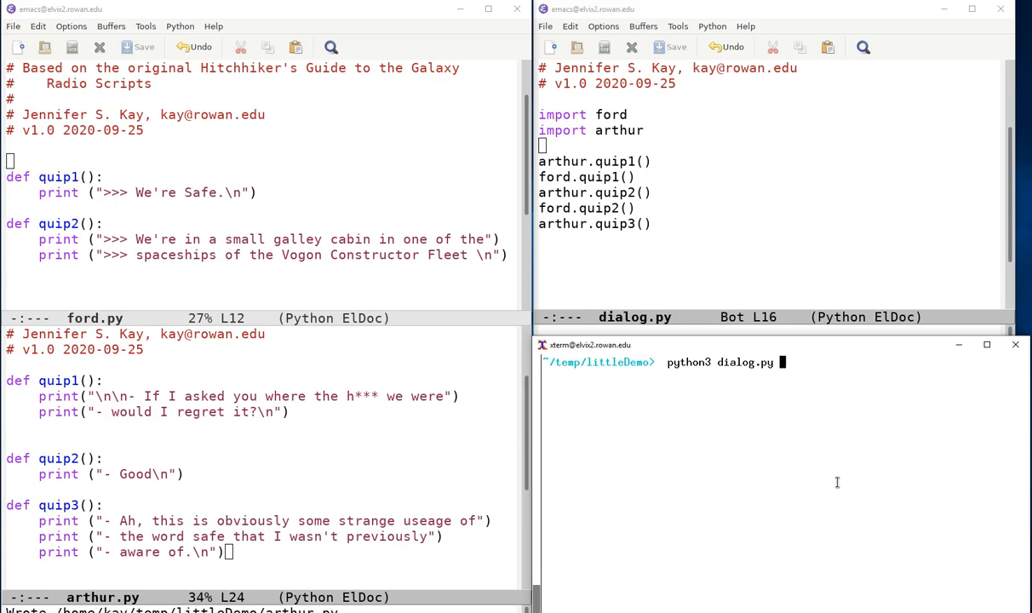
pyautogui.press('Return')
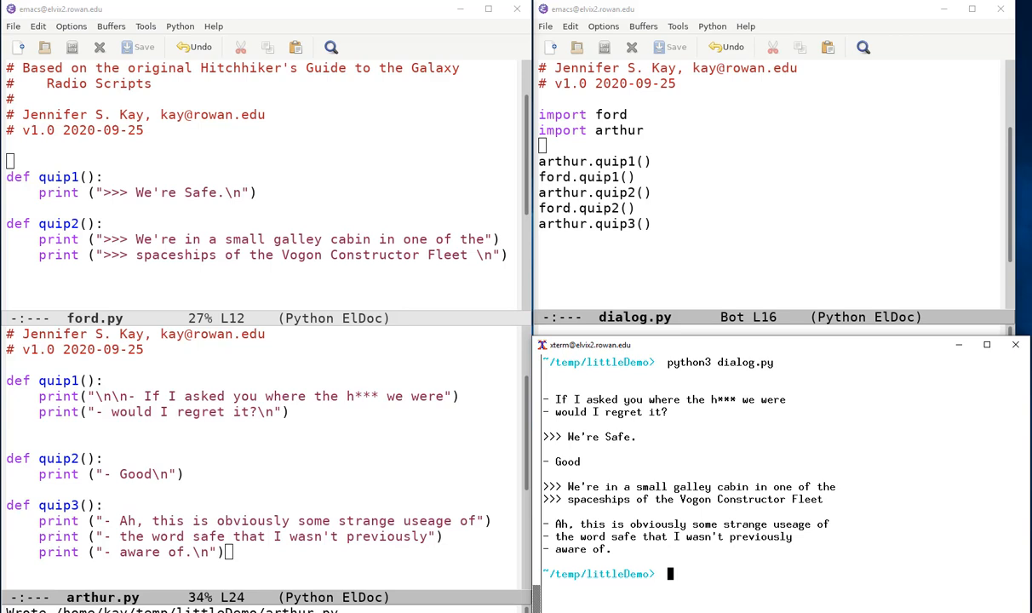
pyautogui.moveTo(902, 541)
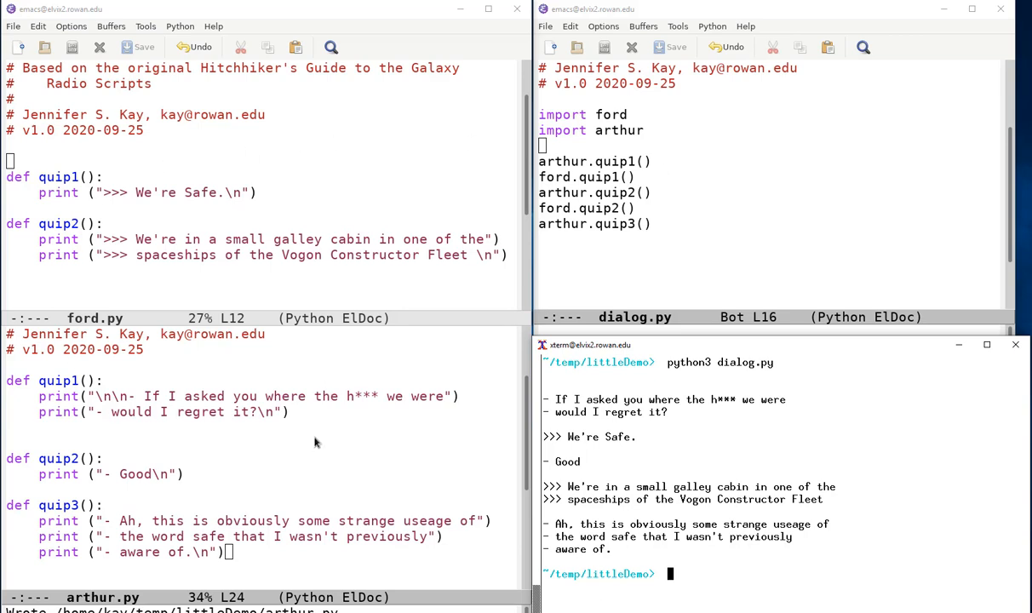
pyautogui.moveTo(252, 259)
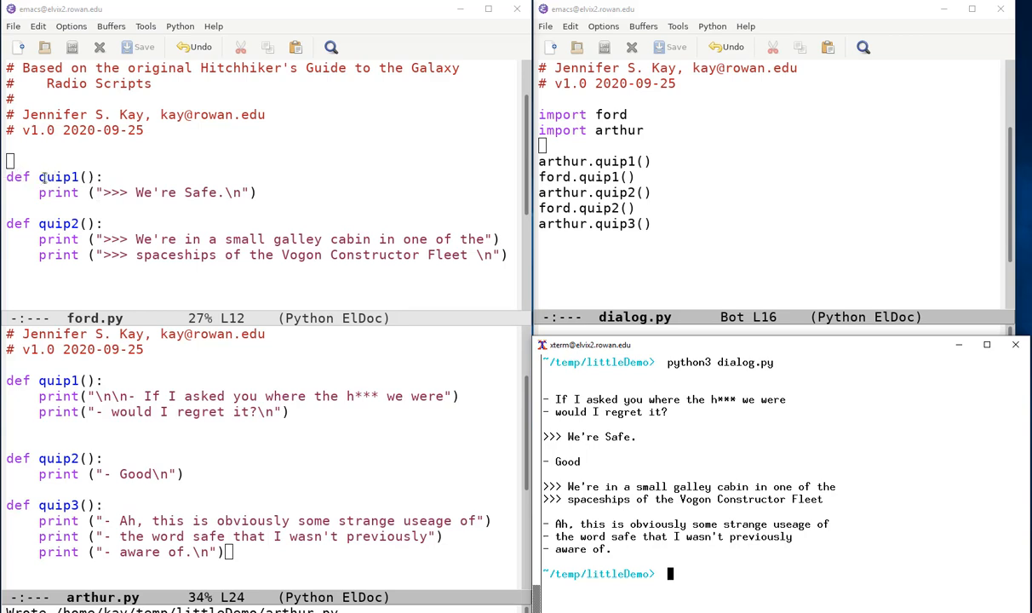
pyautogui.moveTo(115, 183)
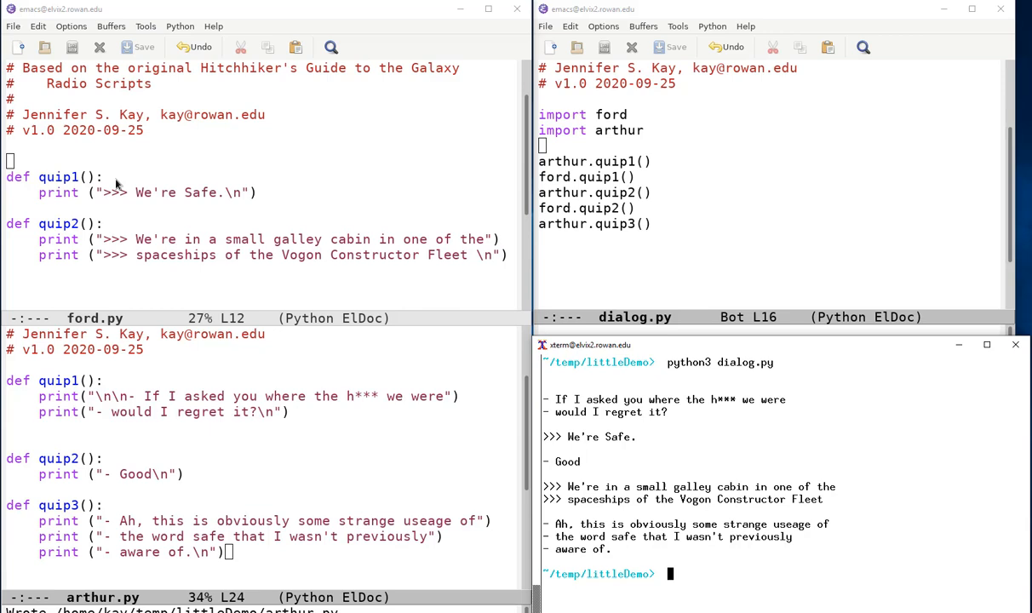
pyautogui.moveTo(19, 288)
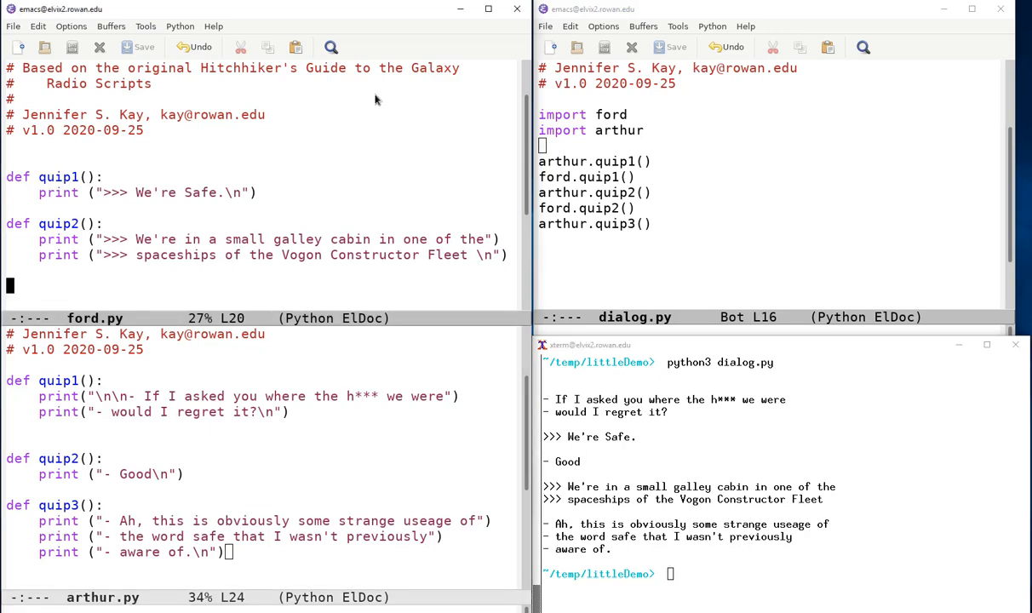
# Append a module-level quip1() call to the end of ford.py.
pyautogui.write('q')
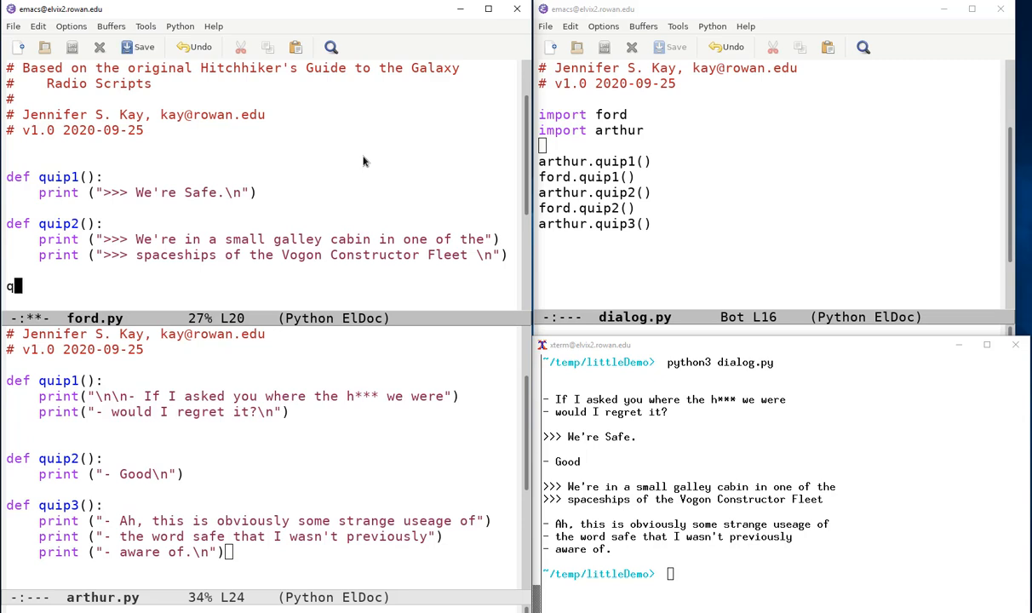
pyautogui.write('uip1(')
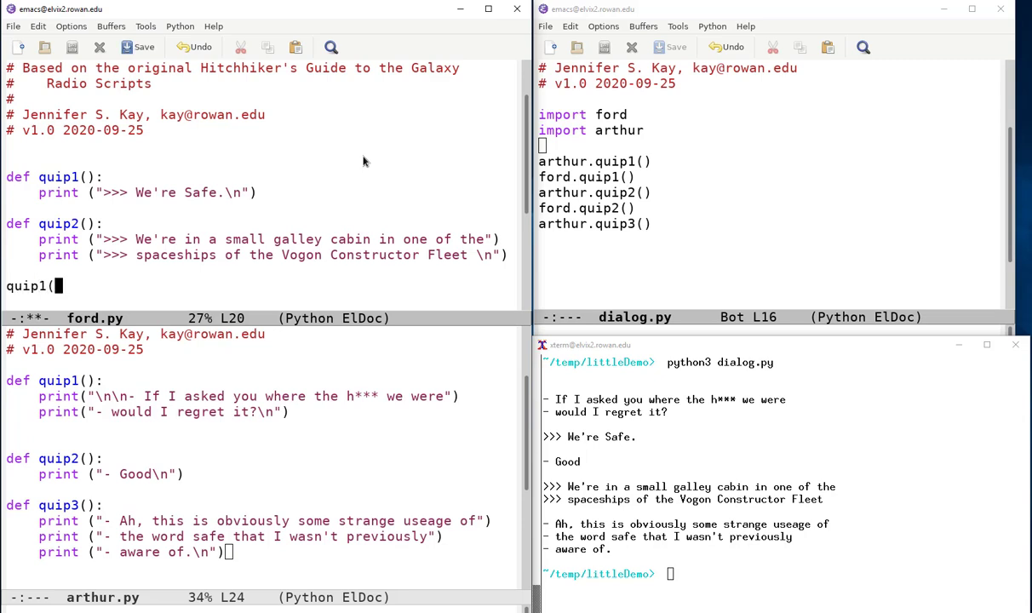
pyautogui.write(')')
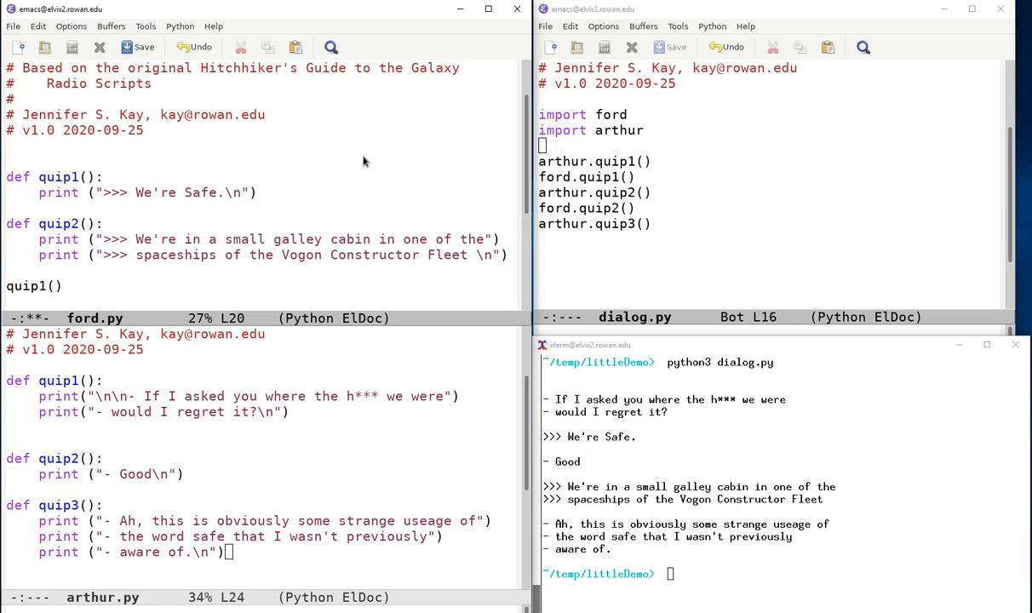
pyautogui.moveTo(329, 178)
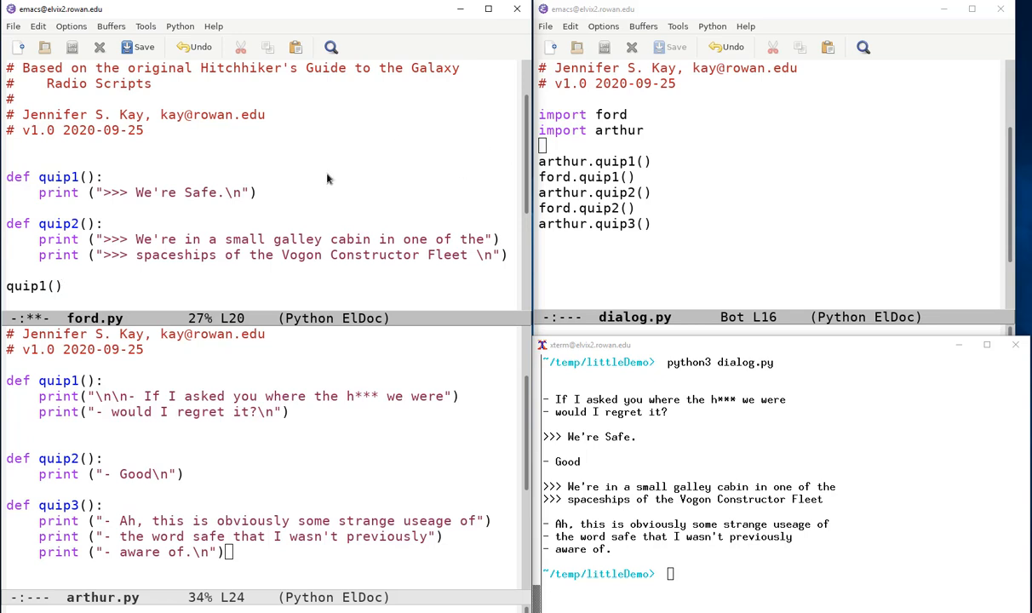
pyautogui.moveTo(25, 102)
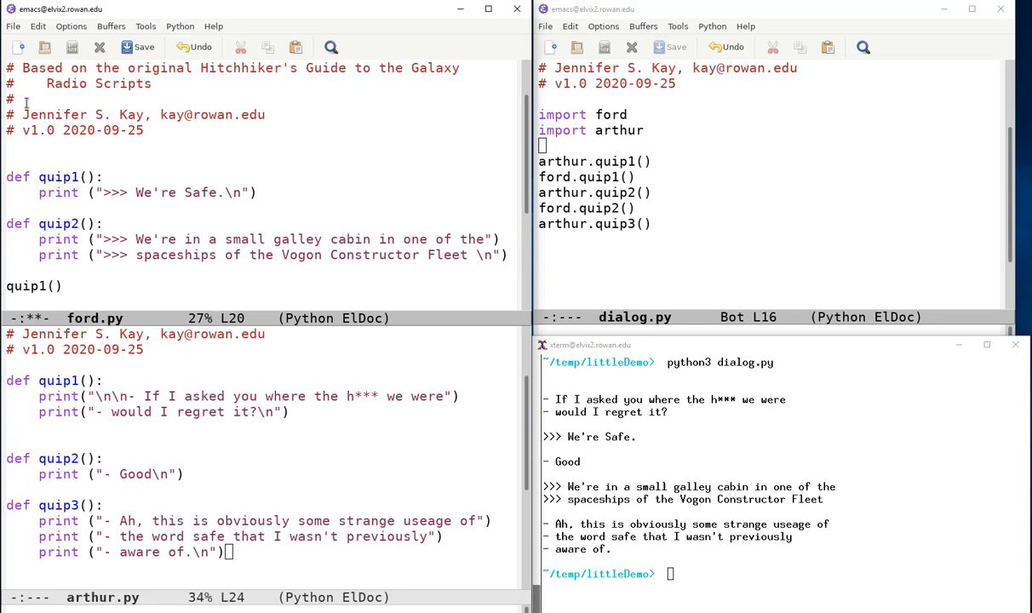
pyautogui.moveTo(370, 198)
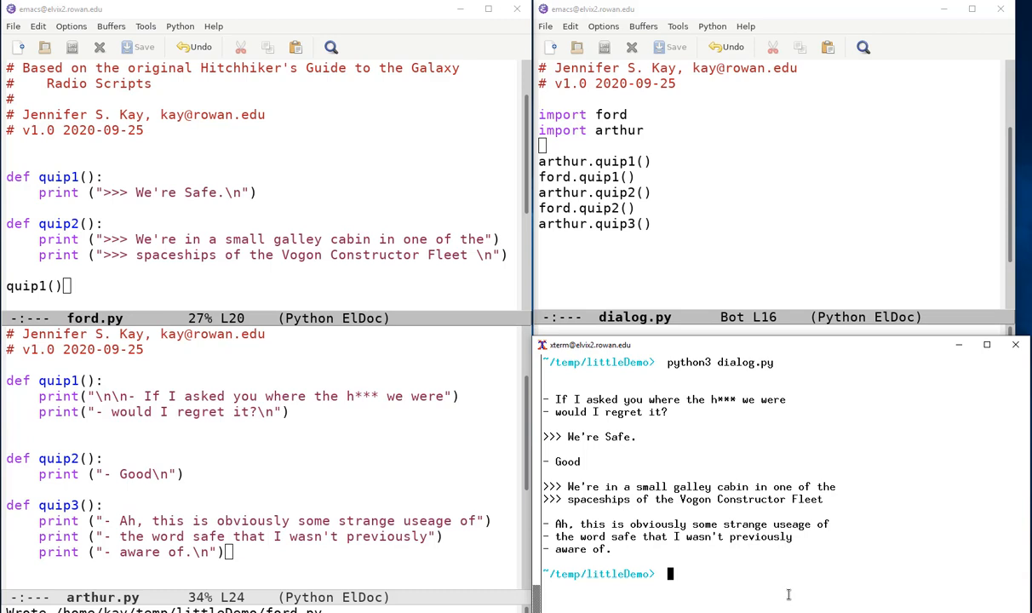
# Rerun python3 dialog.py, now printing an extra ">>> We're Safe." before the dialogue.
pyautogui.write('python3 dialog.py')
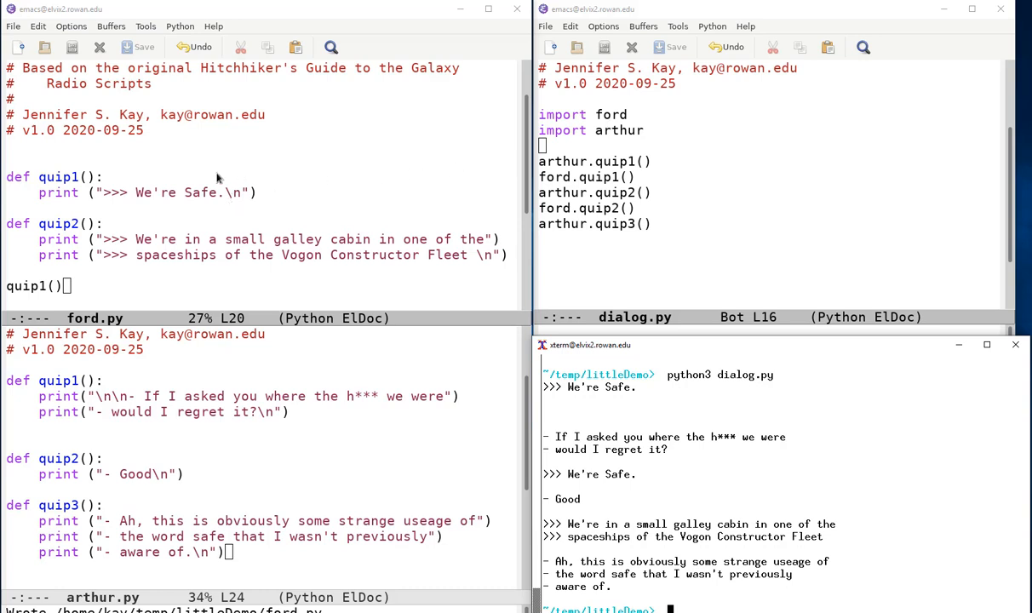
pyautogui.moveTo(196, 208)
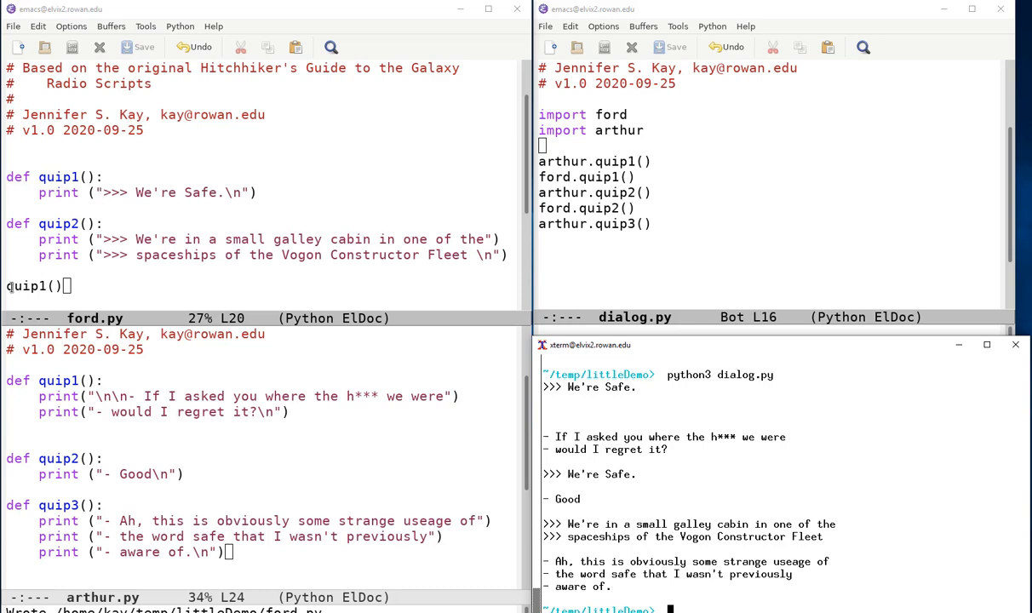
pyautogui.moveTo(78, 289)
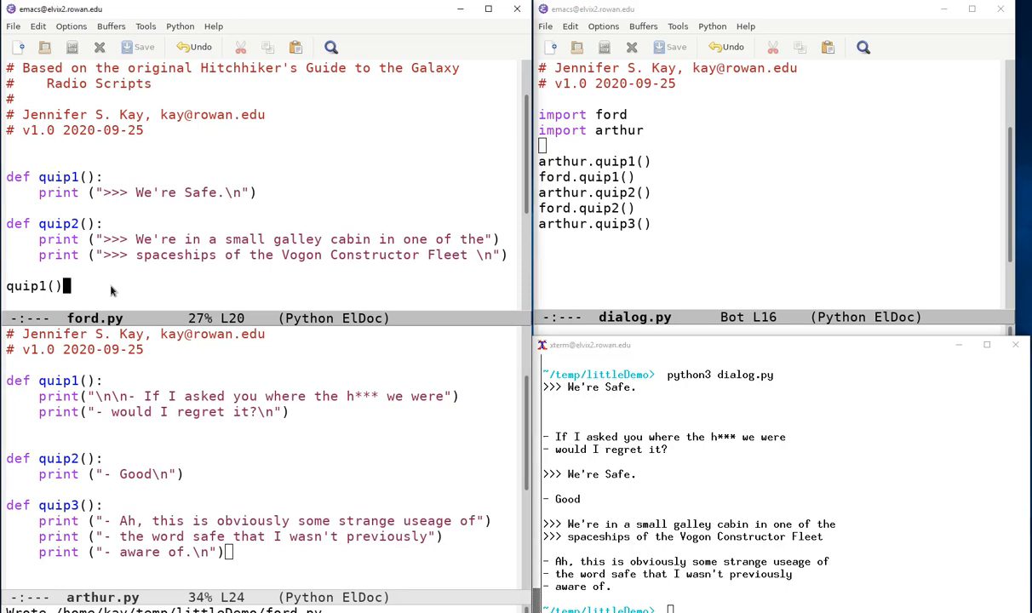
# Wrap ford.py's quip1() call in an if __name__ == '__main__': block.
pyautogui.write('k')
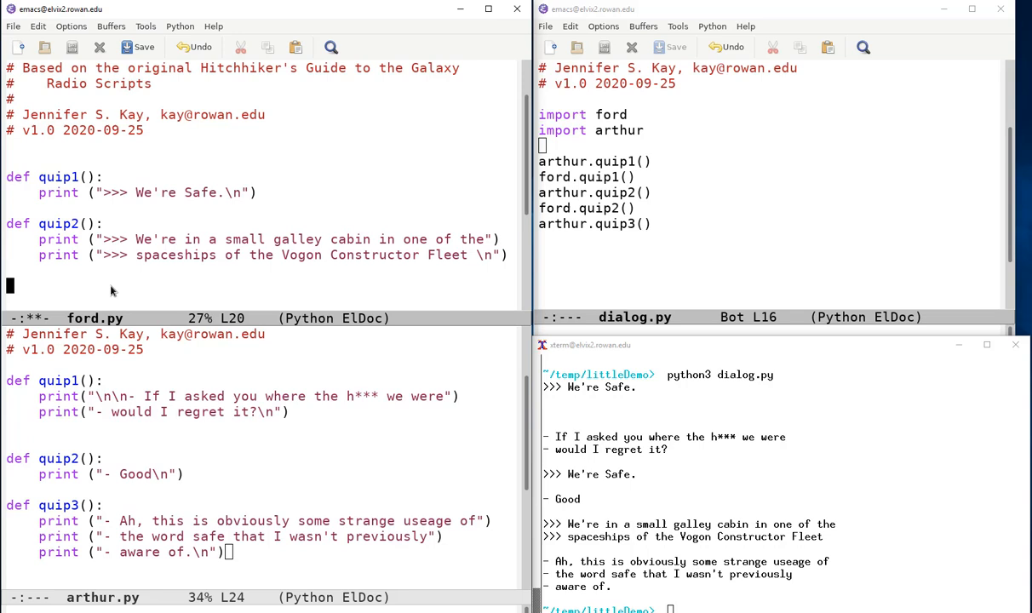
pyautogui.moveTo(831, 255)
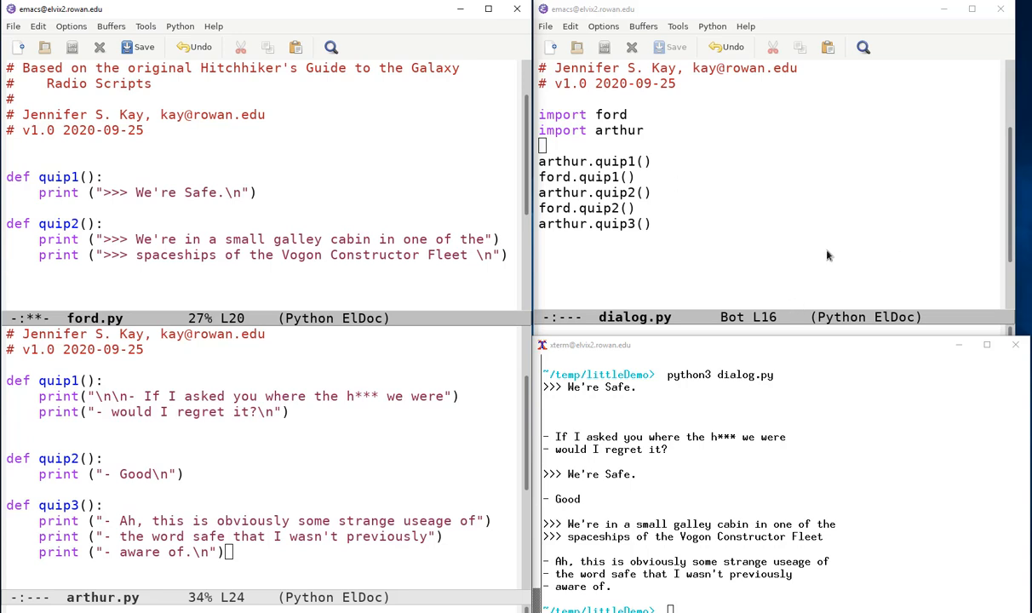
pyautogui.click(334, 225)
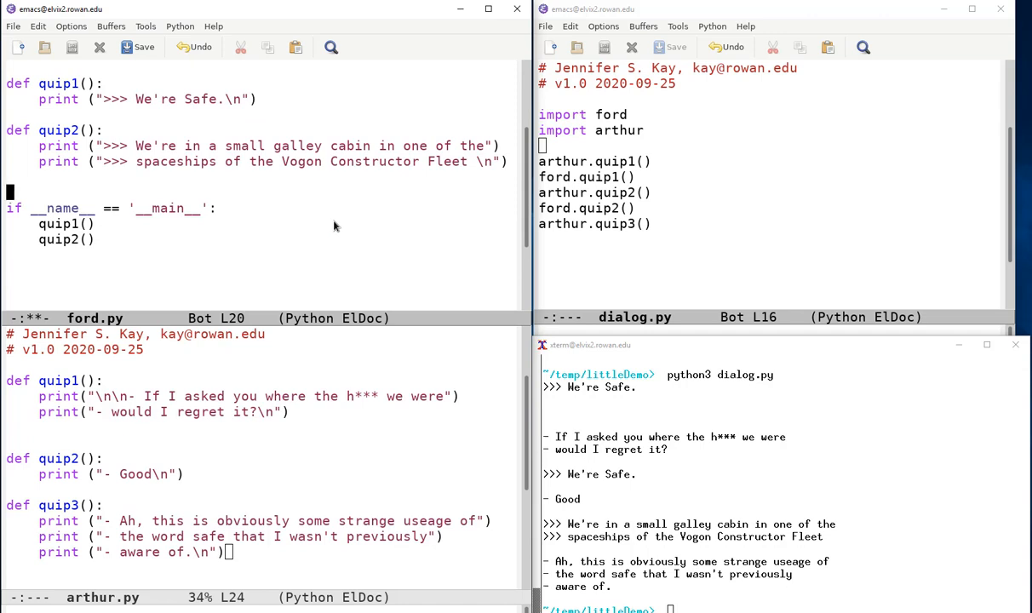
pyautogui.moveTo(310, 252)
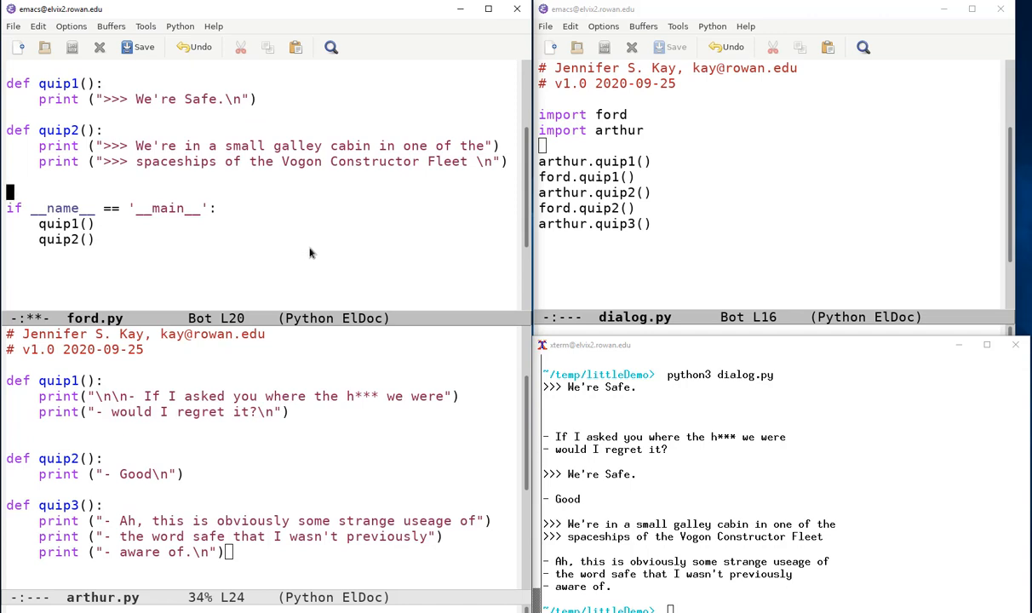
pyautogui.moveTo(65, 211)
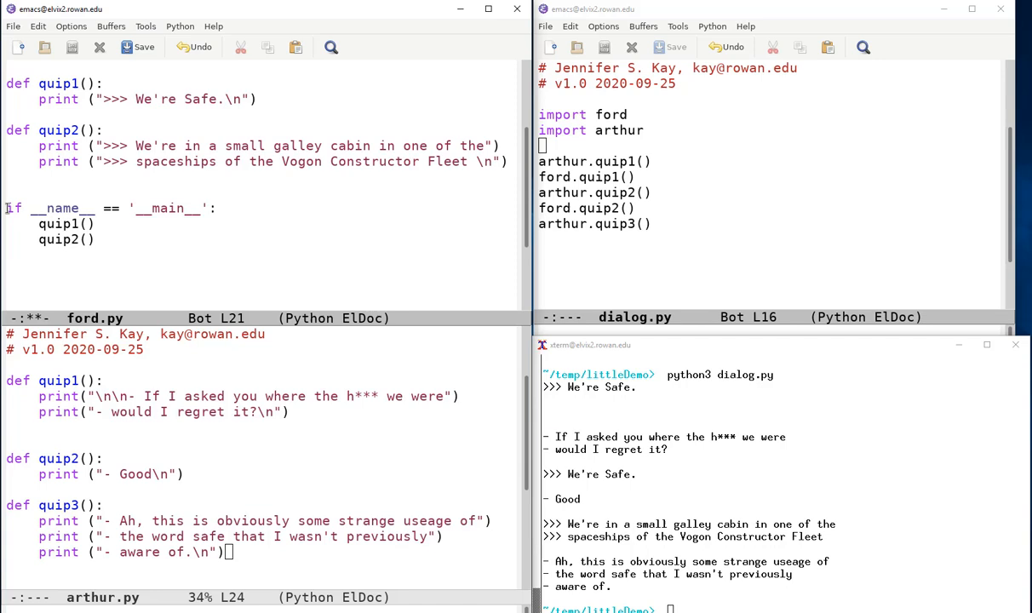
pyautogui.click(219, 207)
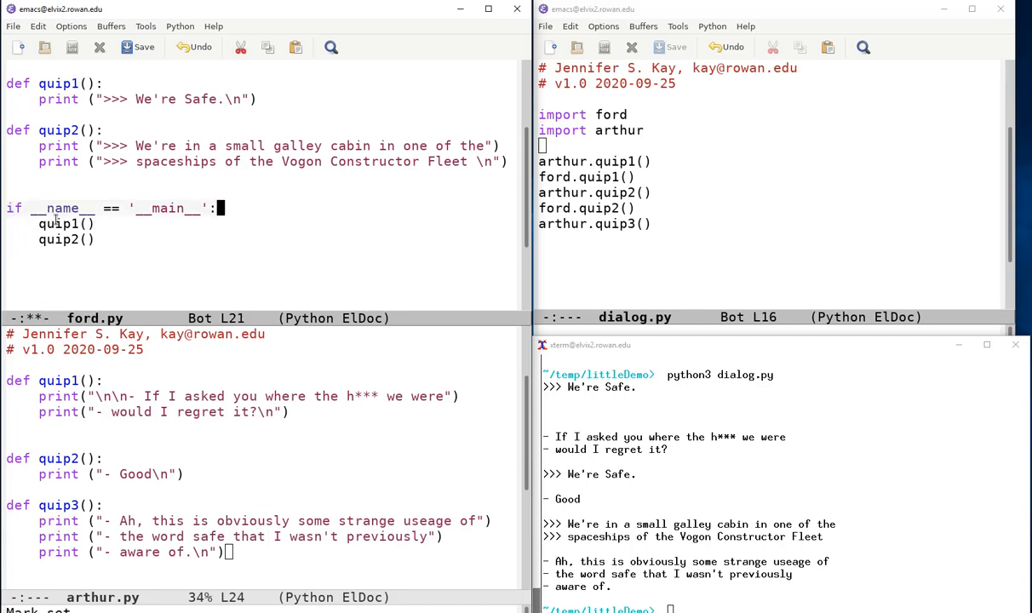
pyautogui.moveTo(194, 240)
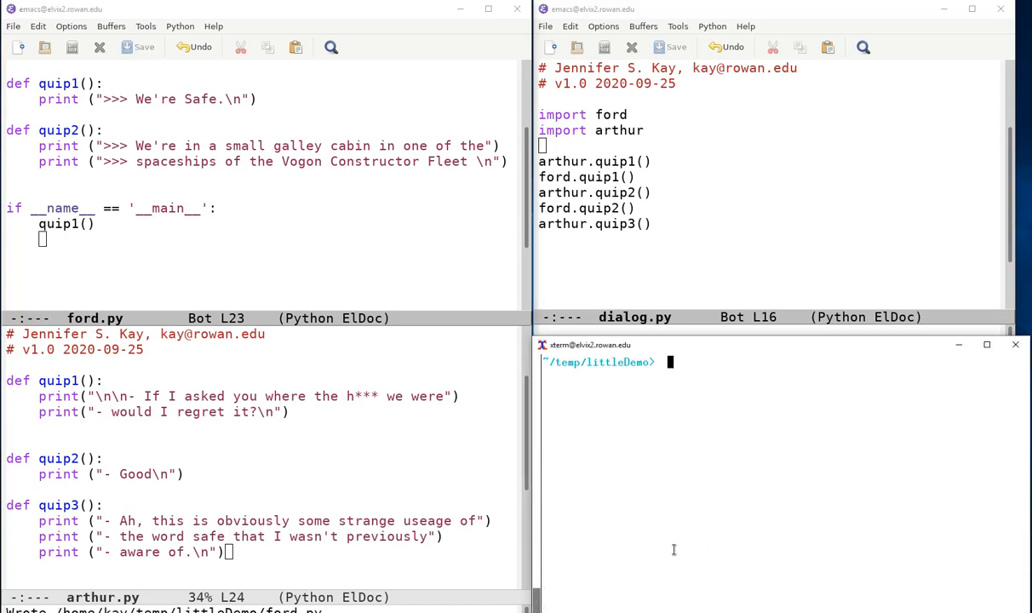
# Run python3 ford.py alone so it prints ">>> We're Safe." from its __main__ block.
pyautogui.write('python3')
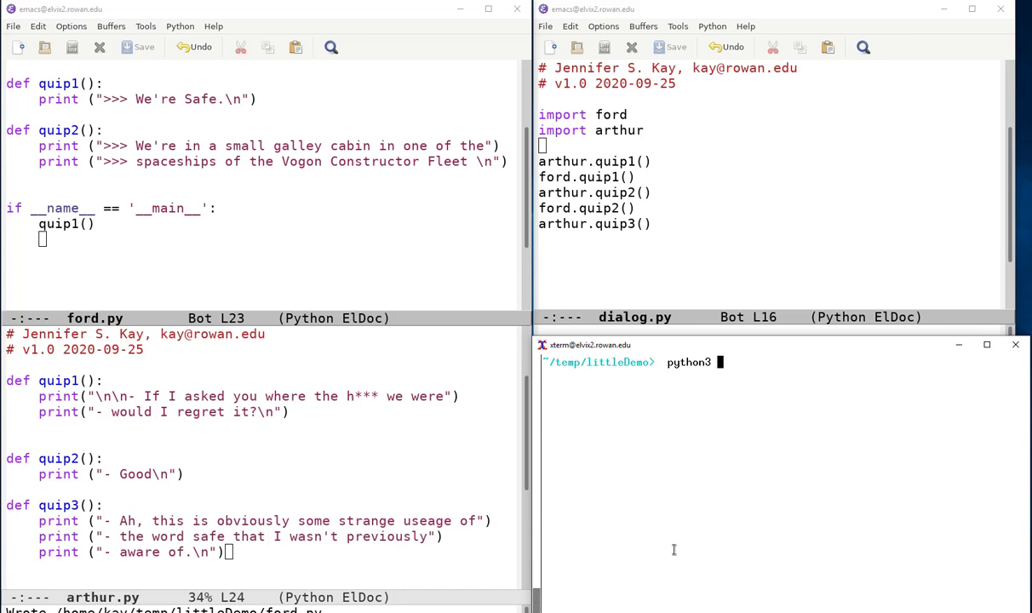
pyautogui.write('ford.')
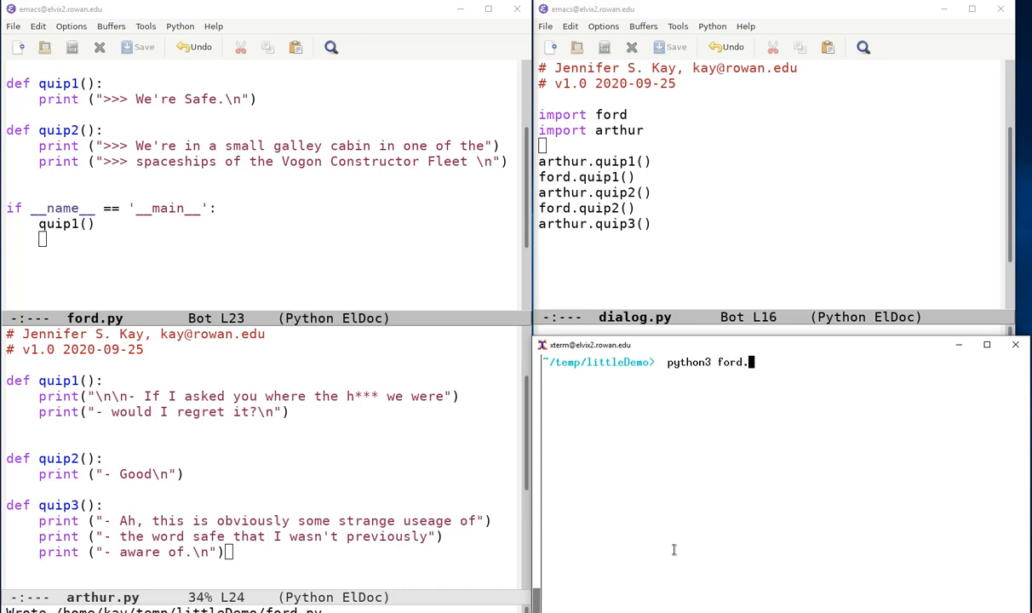
pyautogui.write('py')
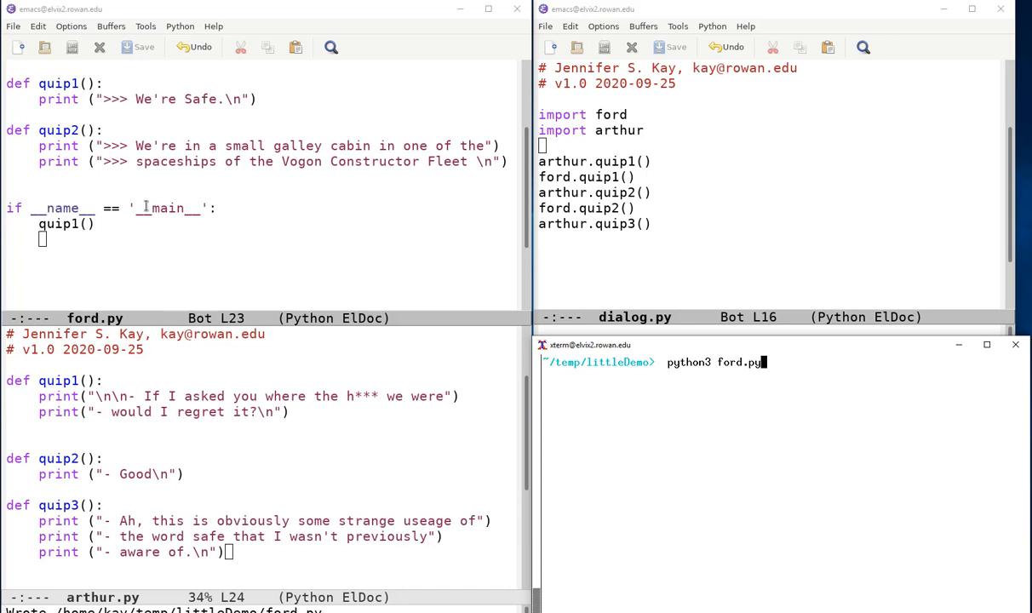
pyautogui.moveTo(783, 390)
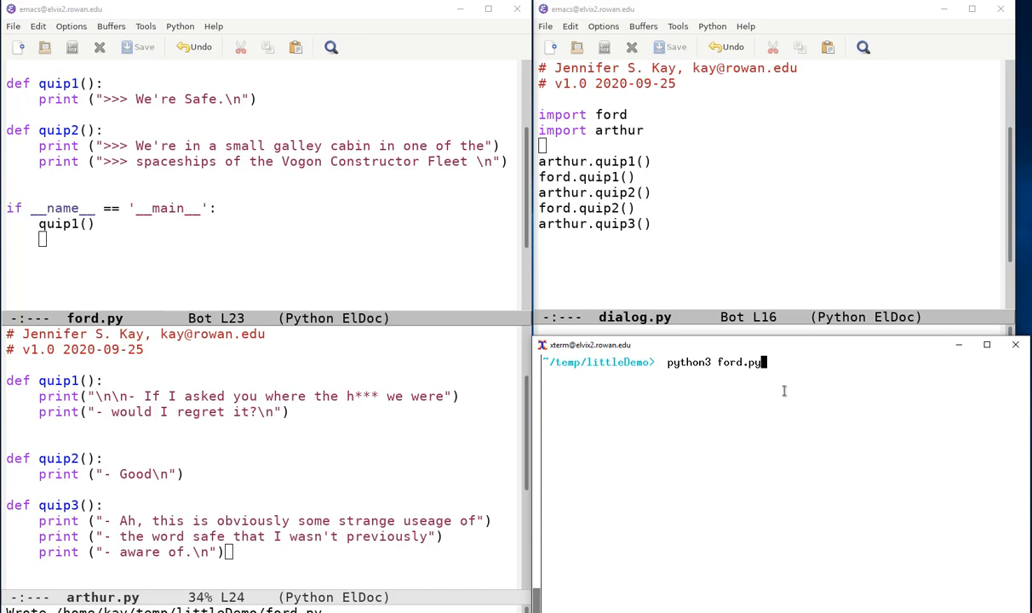
pyautogui.press('Return')
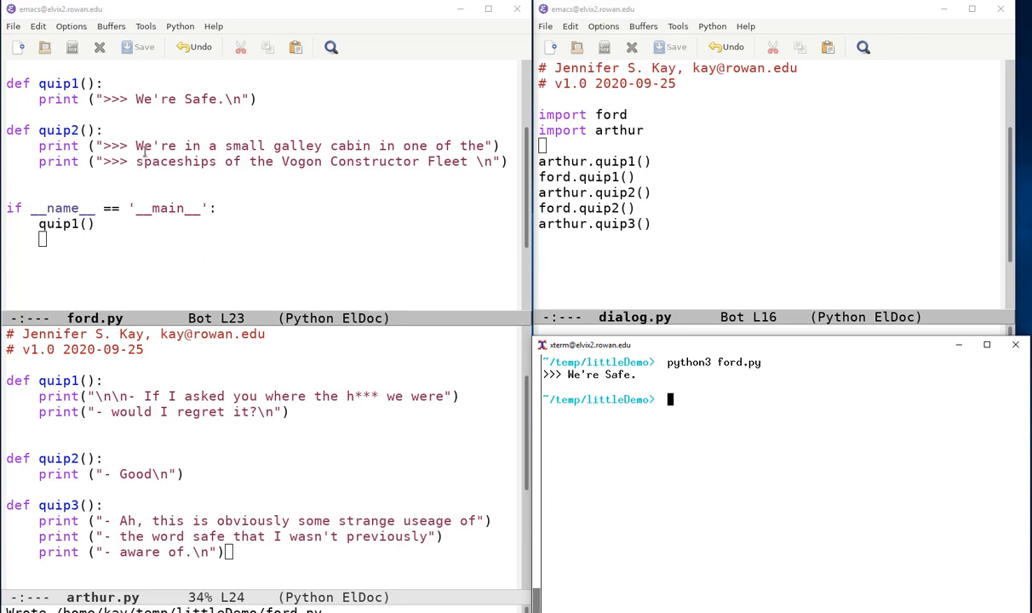
pyautogui.moveTo(855, 400)
pyautogui.write('python3 dialog.py')
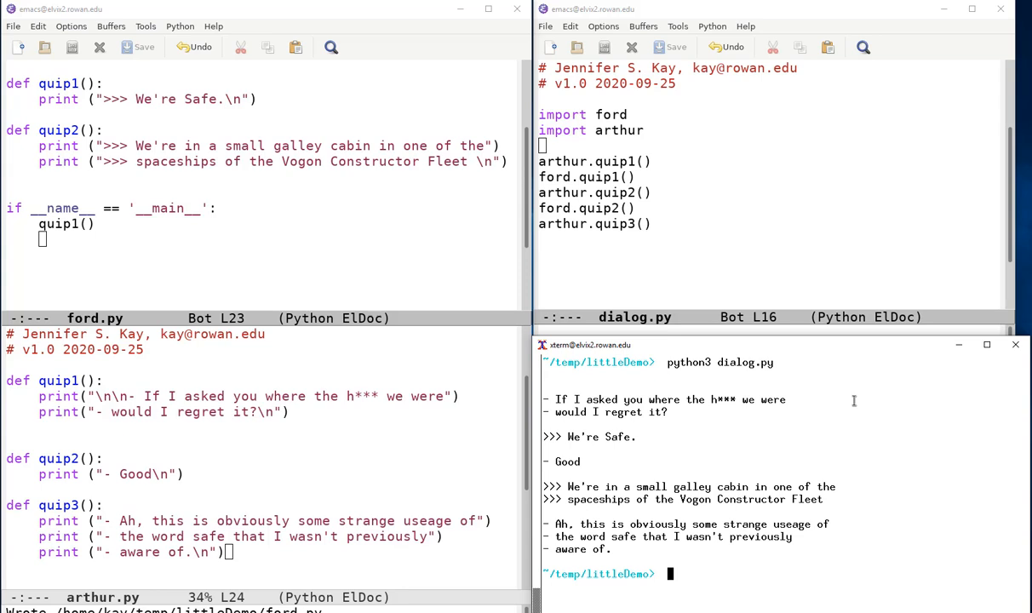
pyautogui.moveTo(144, 213)
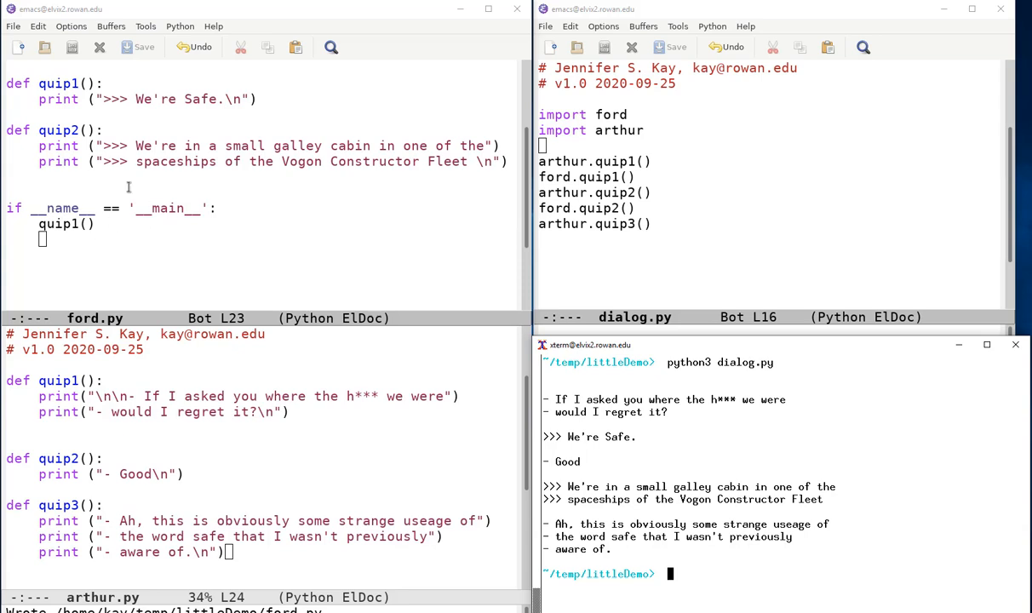
pyautogui.moveTo(52, 203)
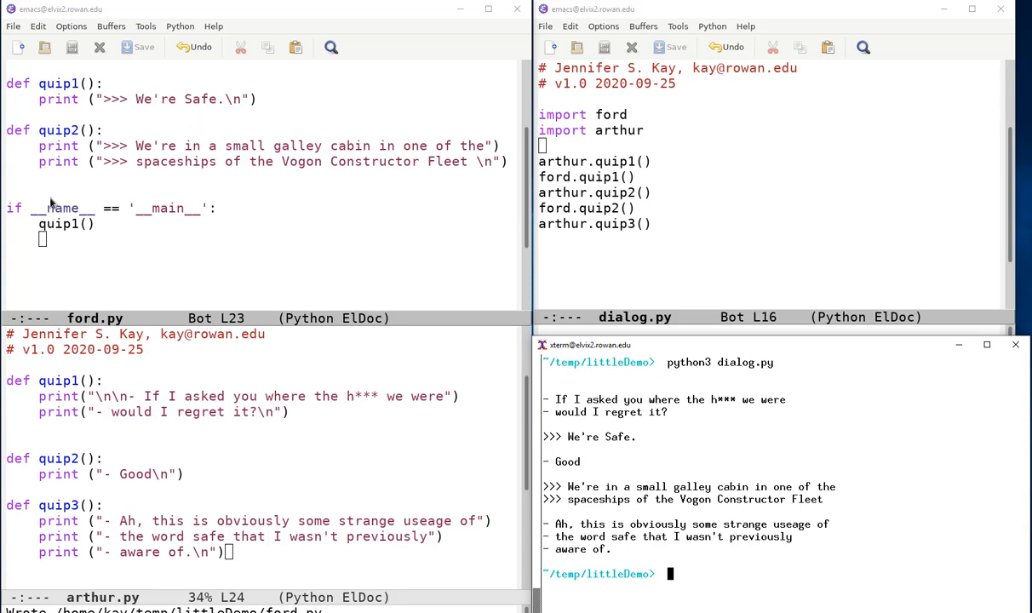
pyautogui.moveTo(269, 504)
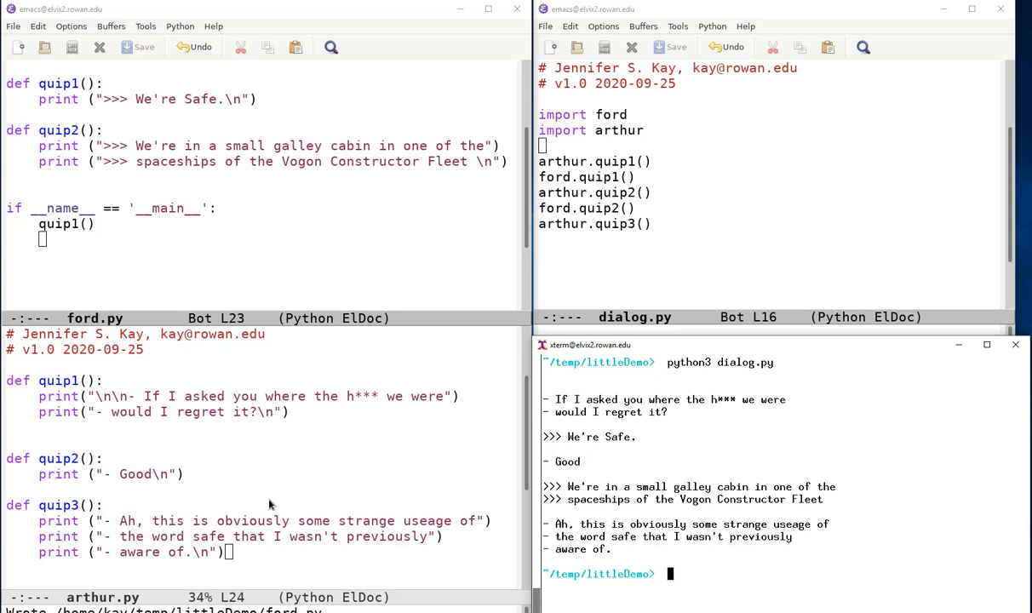
pyautogui.moveTo(390, 262)
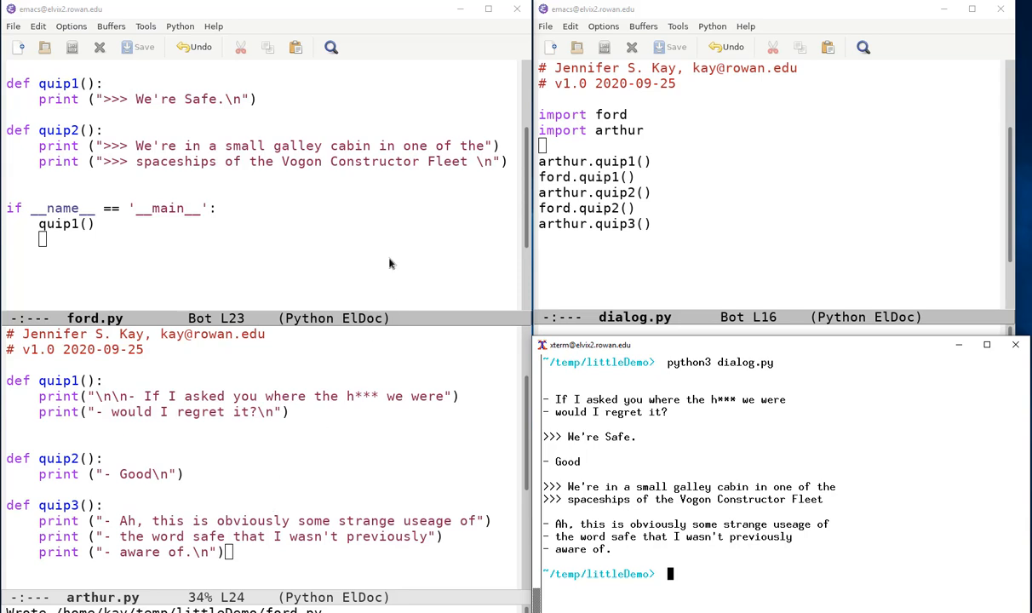
pyautogui.moveTo(371, 226)
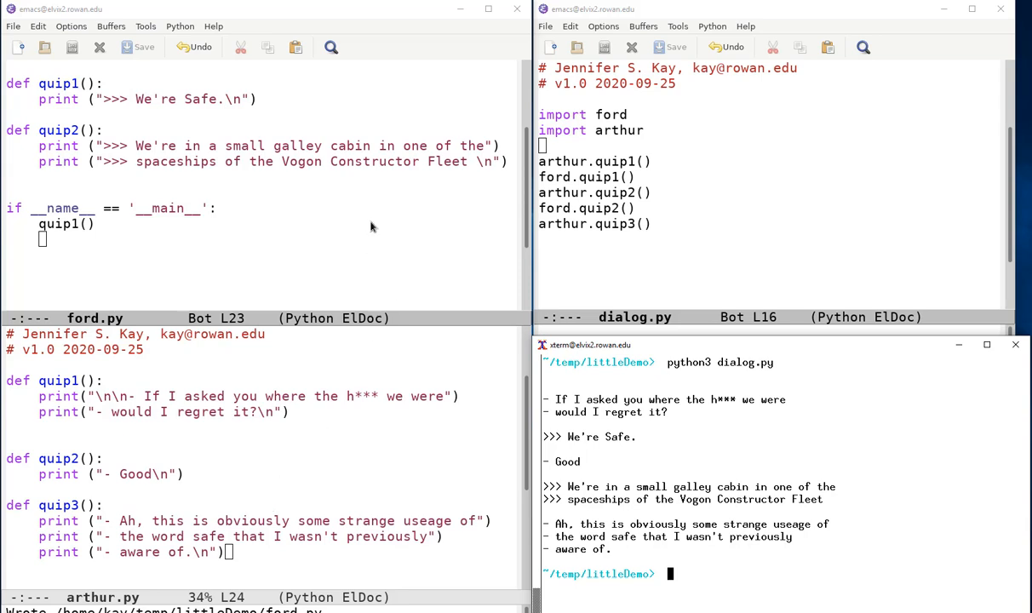
pyautogui.moveTo(638, 252)
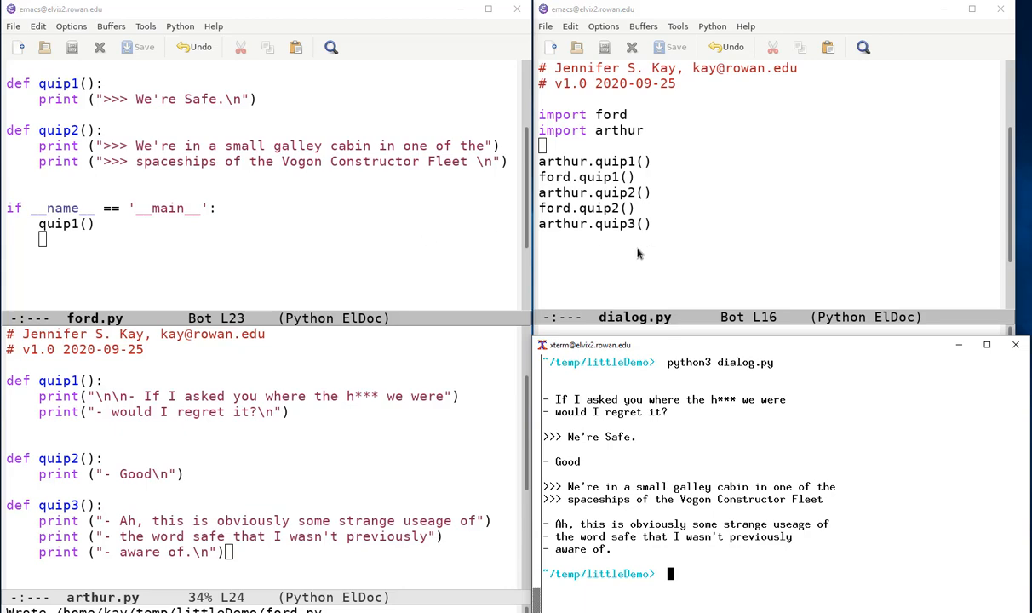
# Scroll to dialog.py's first line to change the shebang to /usr/bin/python3.
pyautogui.scroll(3)
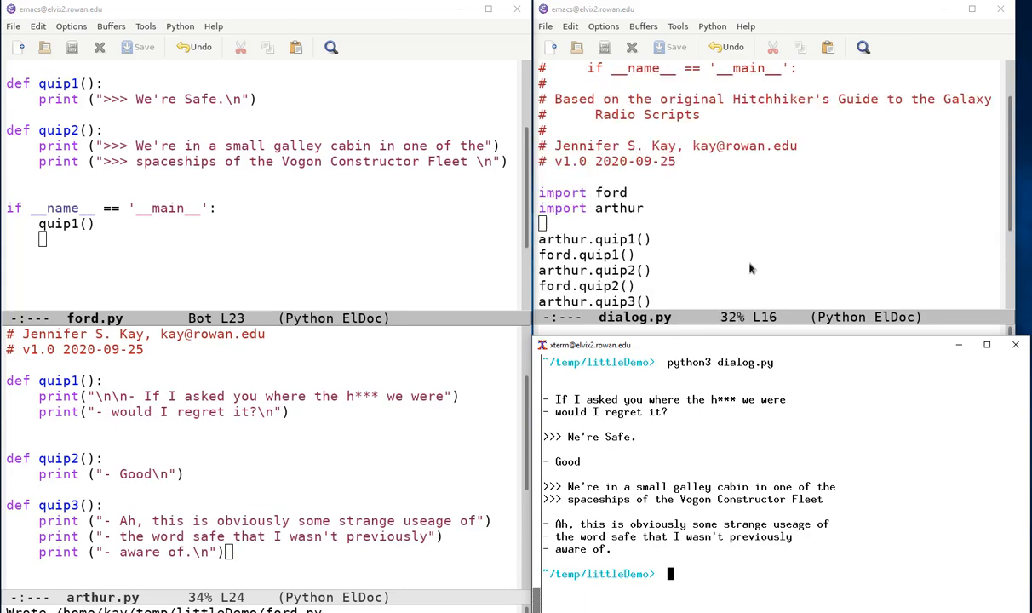
pyautogui.scroll(3)
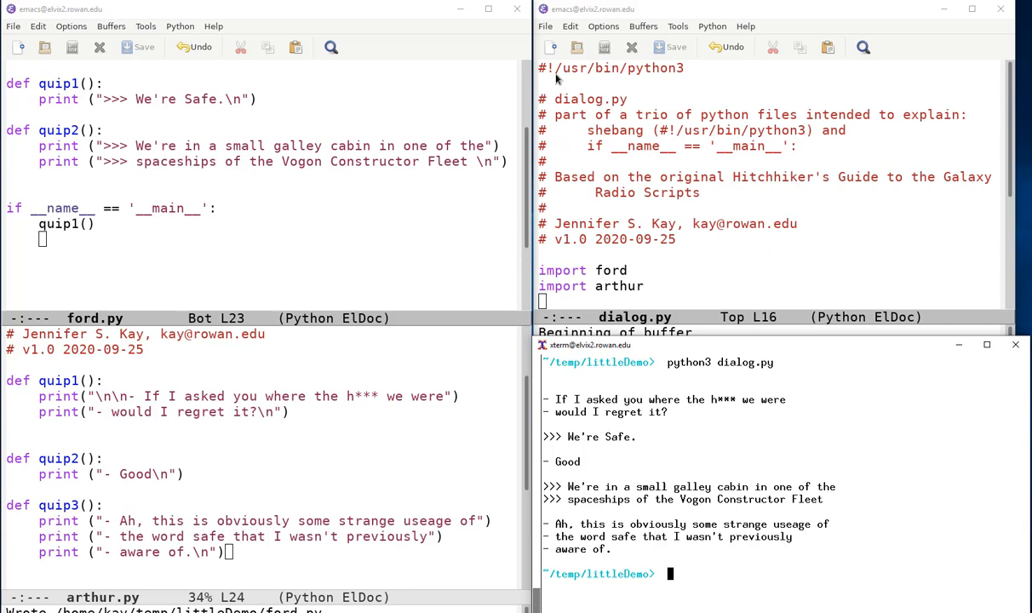
pyautogui.moveTo(656, 262)
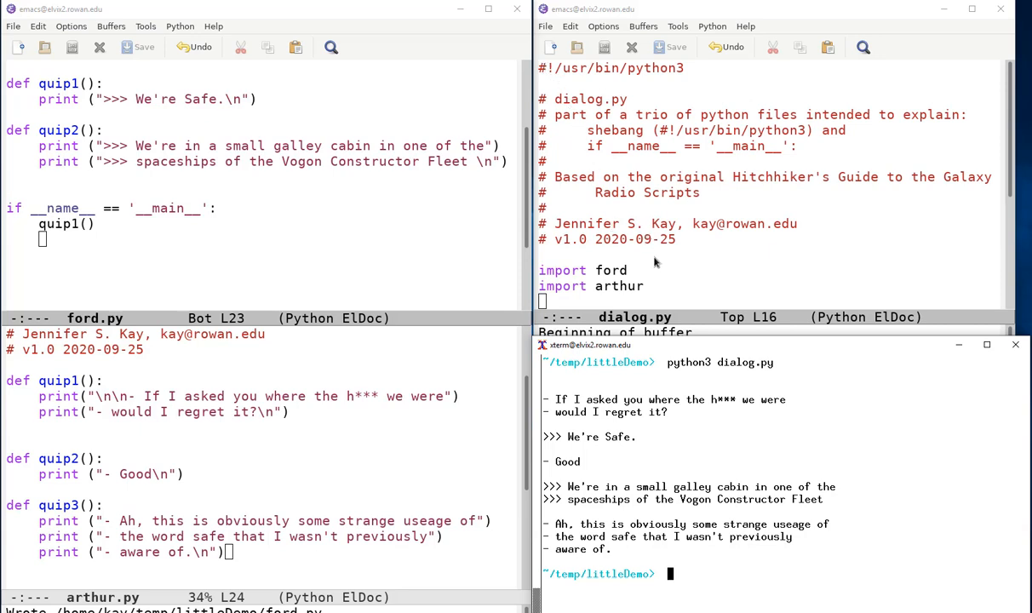
pyautogui.moveTo(657, 68)
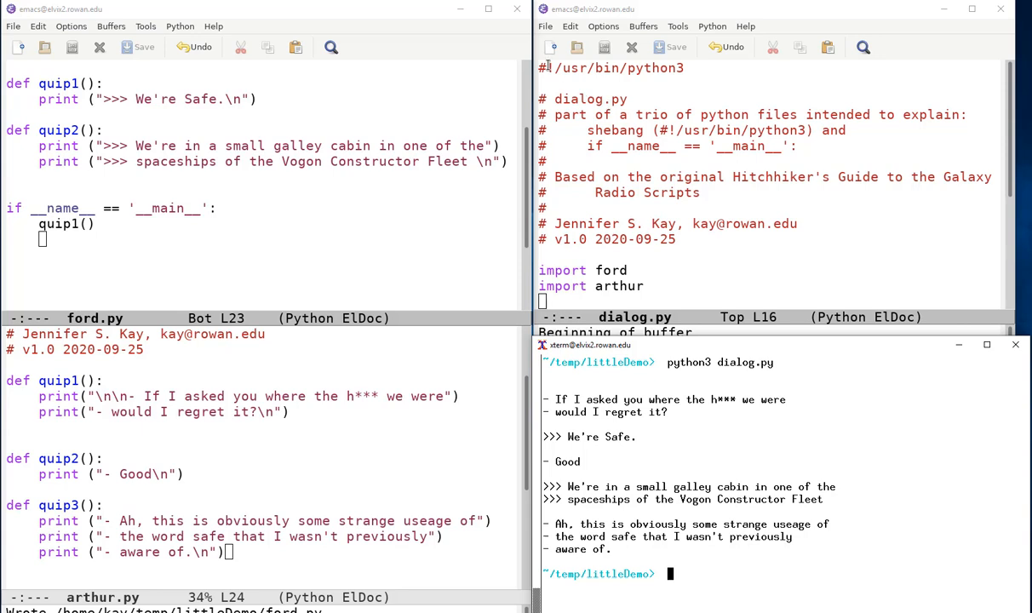
pyautogui.moveTo(716, 82)
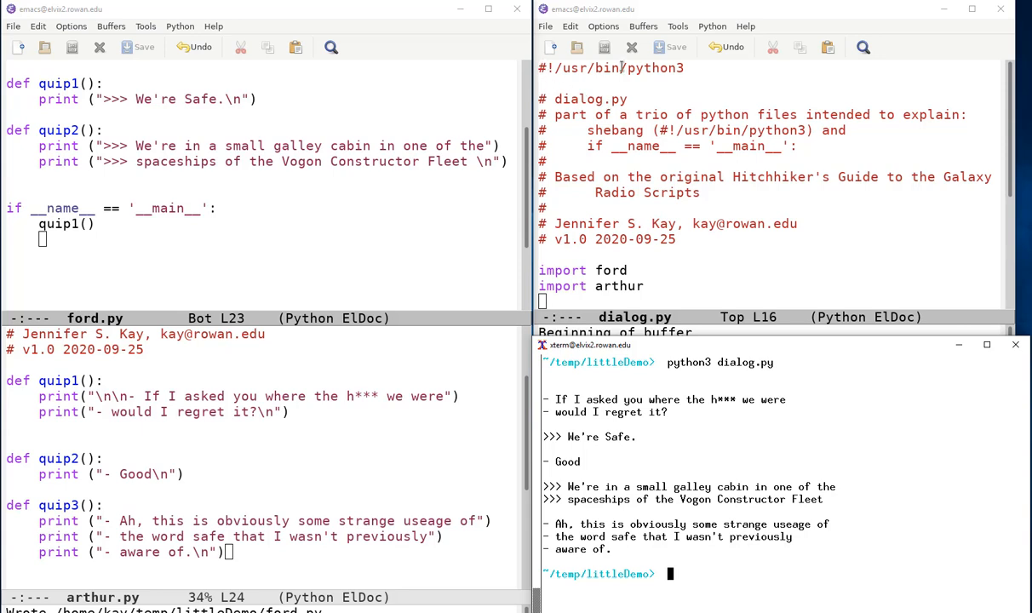
pyautogui.moveTo(690, 72)
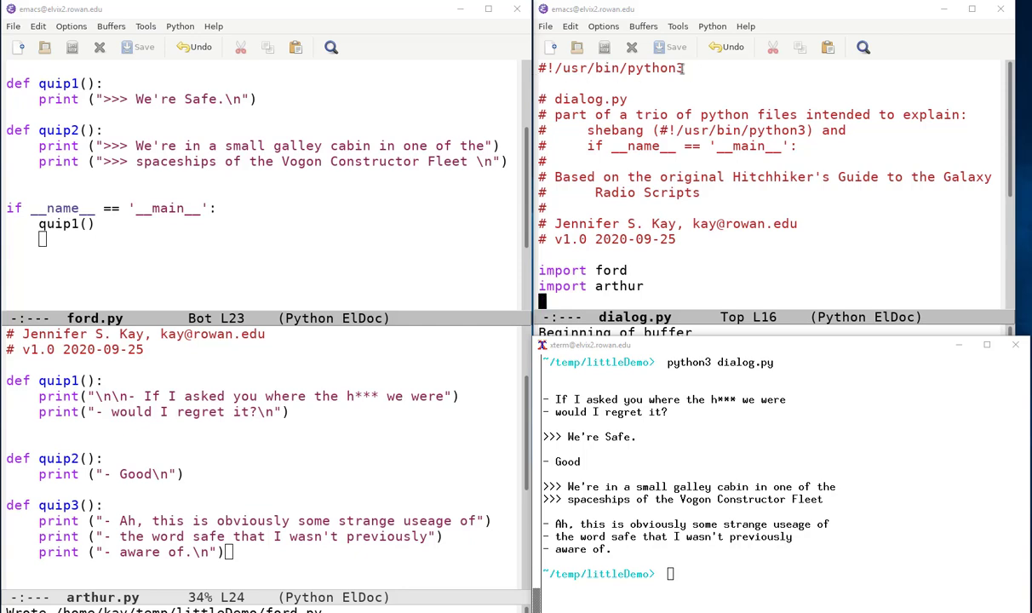
pyautogui.moveTo(602, 122)
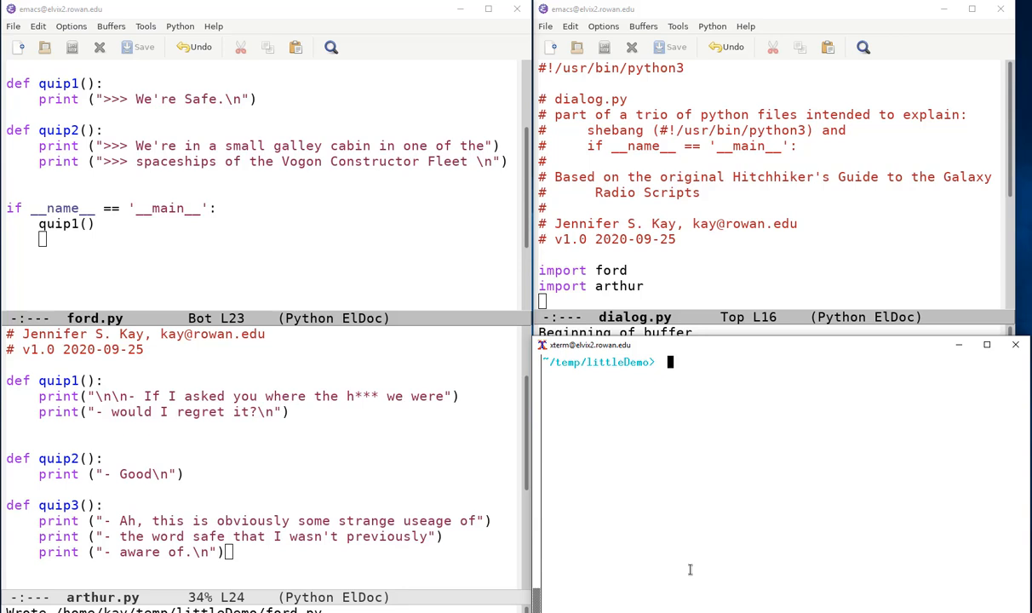
# Make dialog.py owner-executable with chmod 700 and confirm via ls -l.
pyautogui.write('ls -l dialog.py')
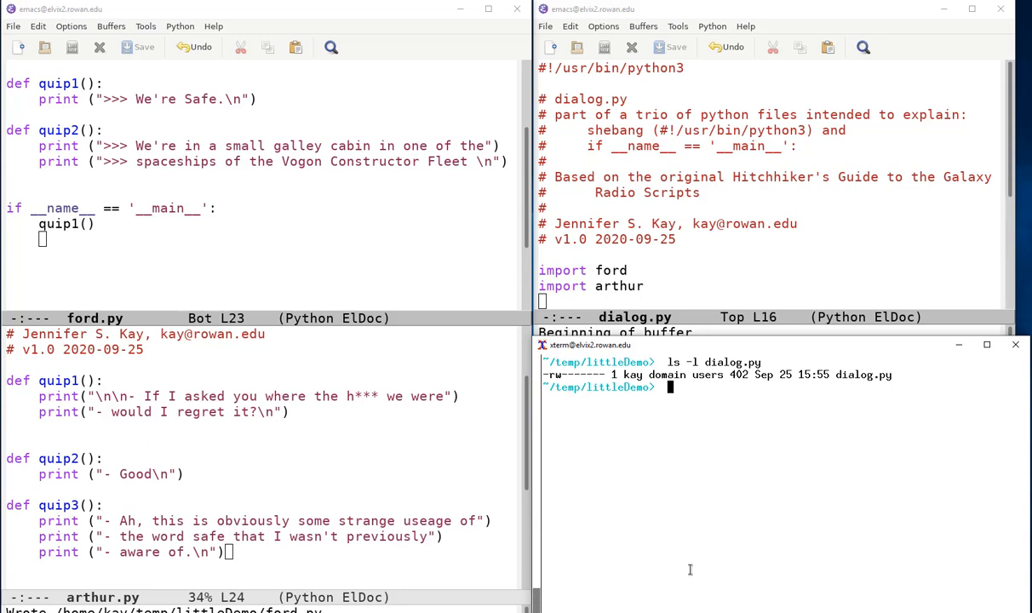
pyautogui.write('chmod 700 dialog.py')
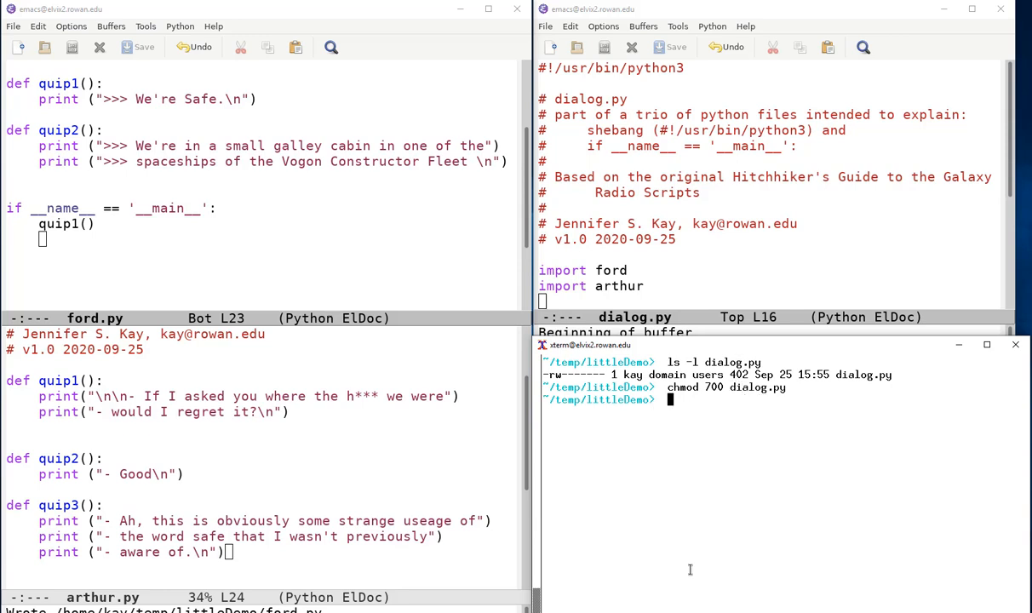
pyautogui.write('ls -ol')
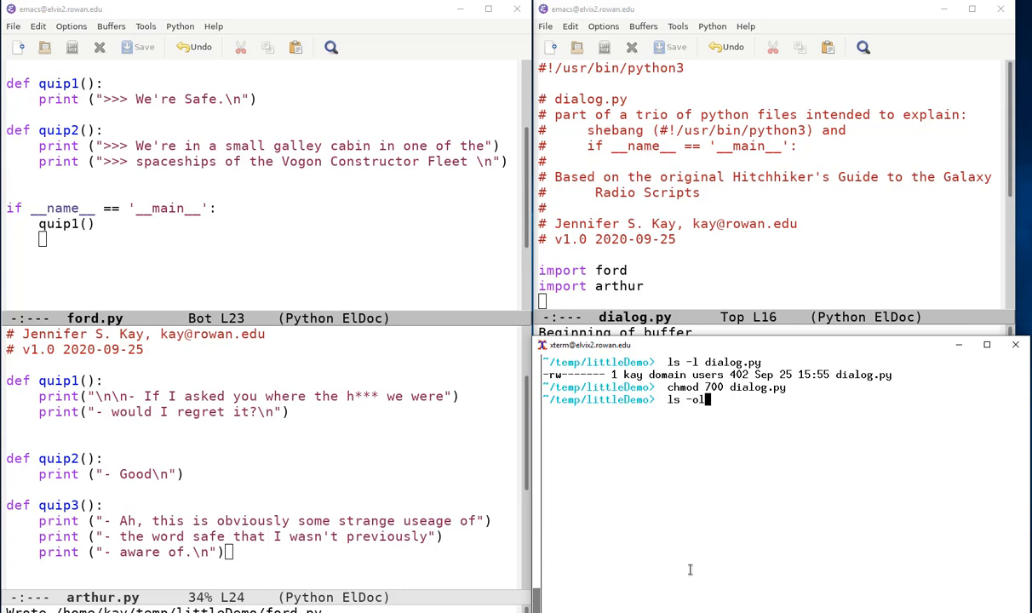
pyautogui.press('Return')
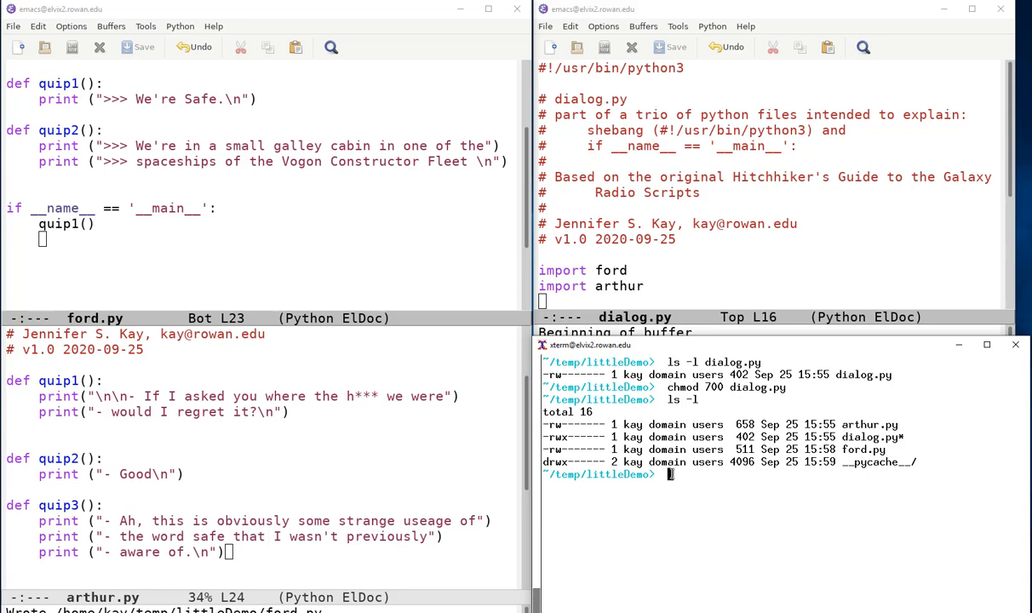
pyautogui.moveTo(668, 286)
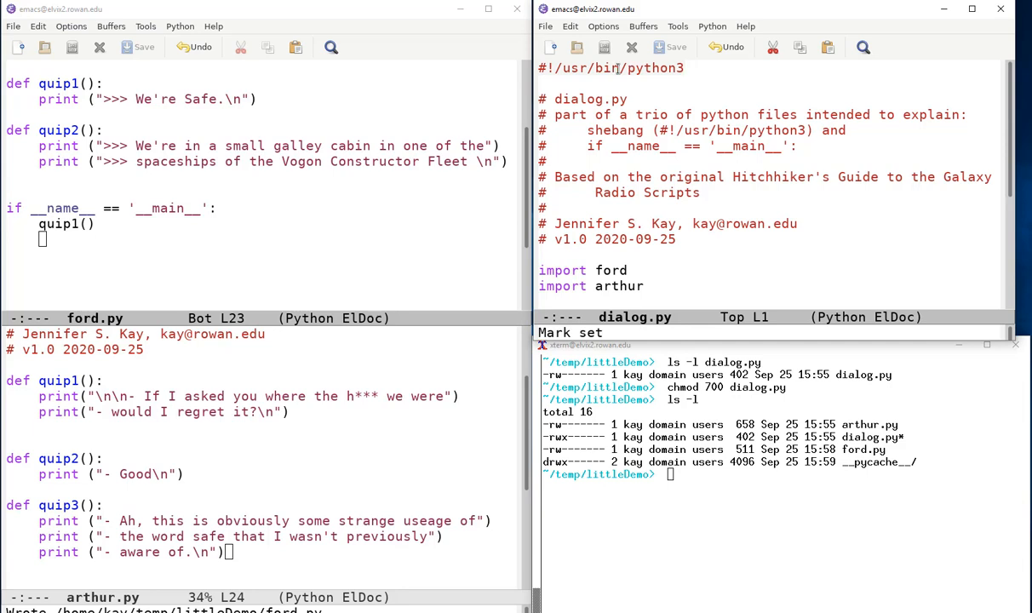
pyautogui.moveTo(538, 75)
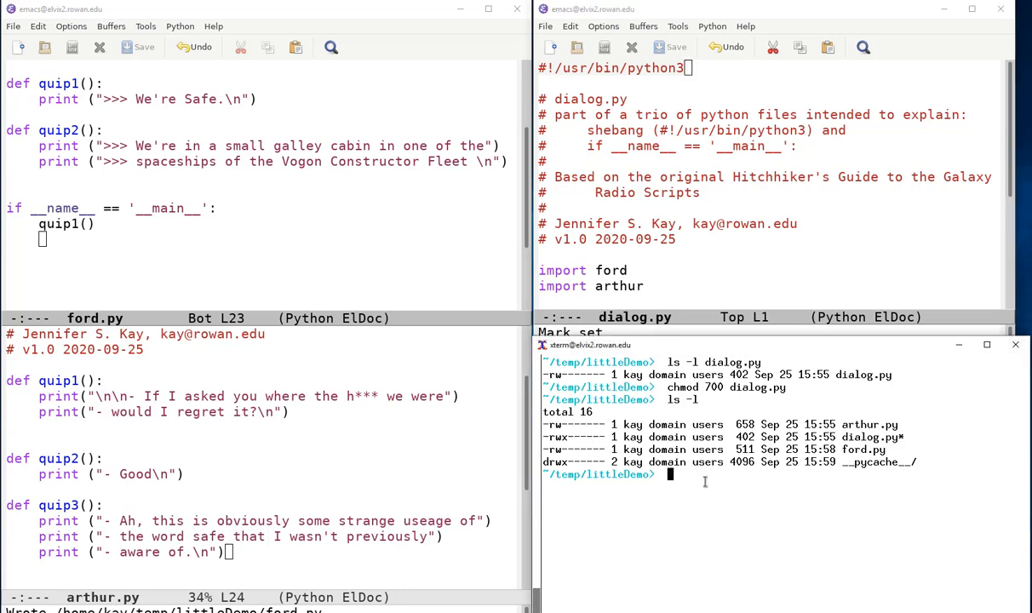
# Run ./dialog.py directly, then python3 dialog.py, then ./dialog.py again, showing identical dialogue.
pyautogui.write('.')
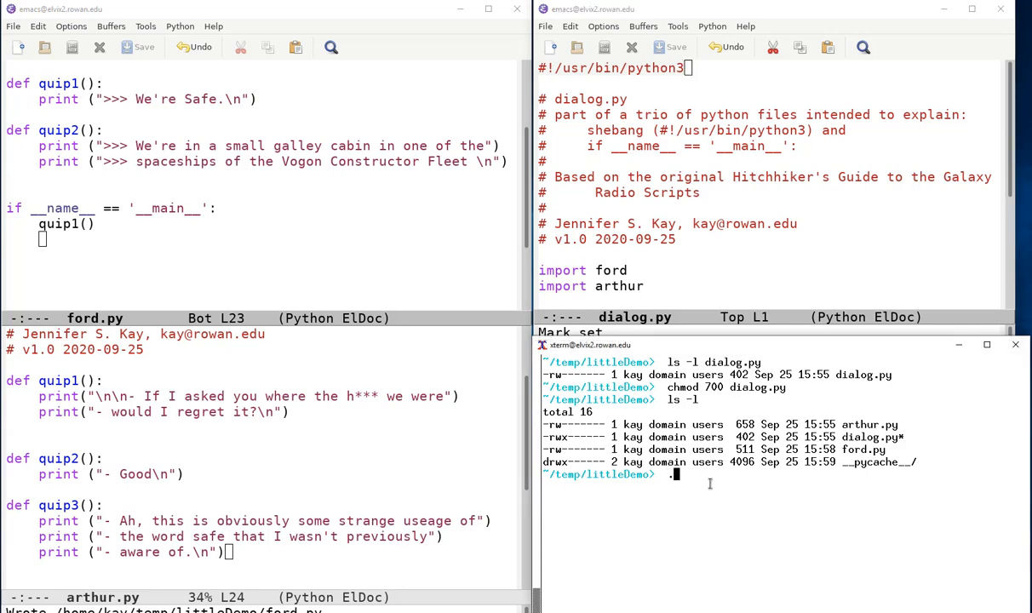
pyautogui.write('./dialog.py')
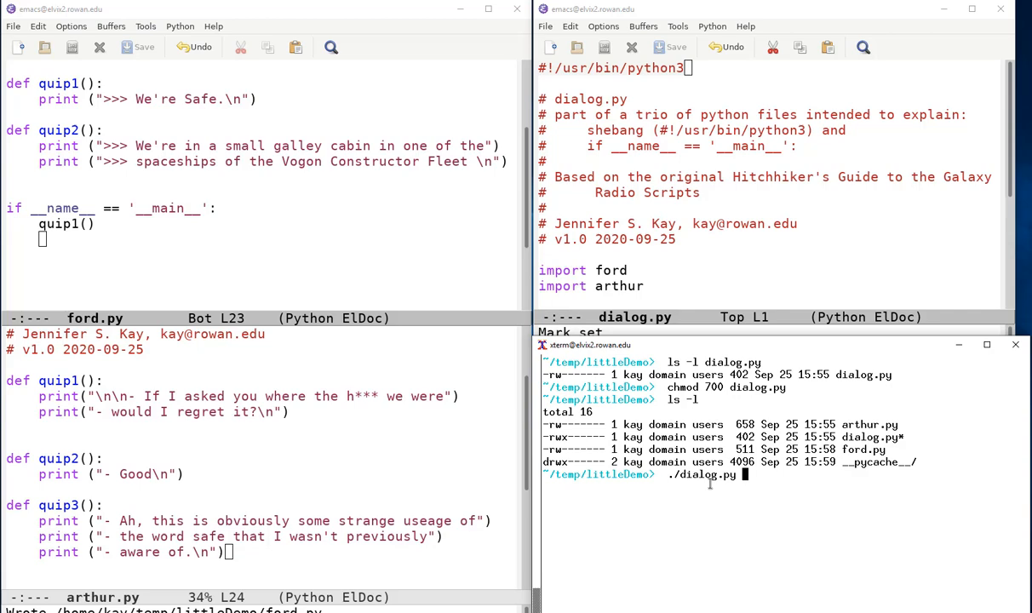
pyautogui.press('Return')
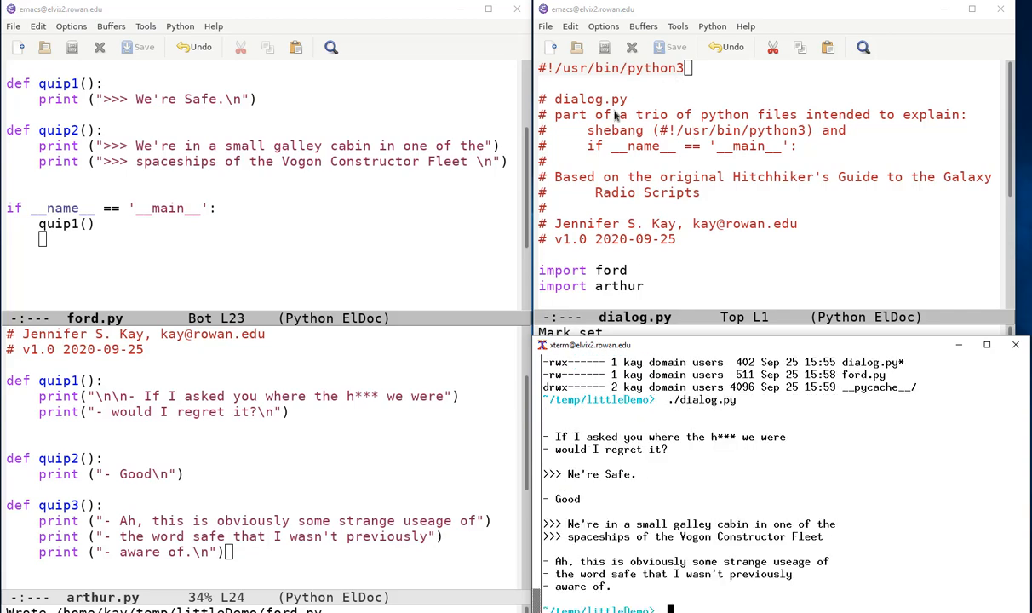
pyautogui.moveTo(885, 276)
pyautogui.write('python3')
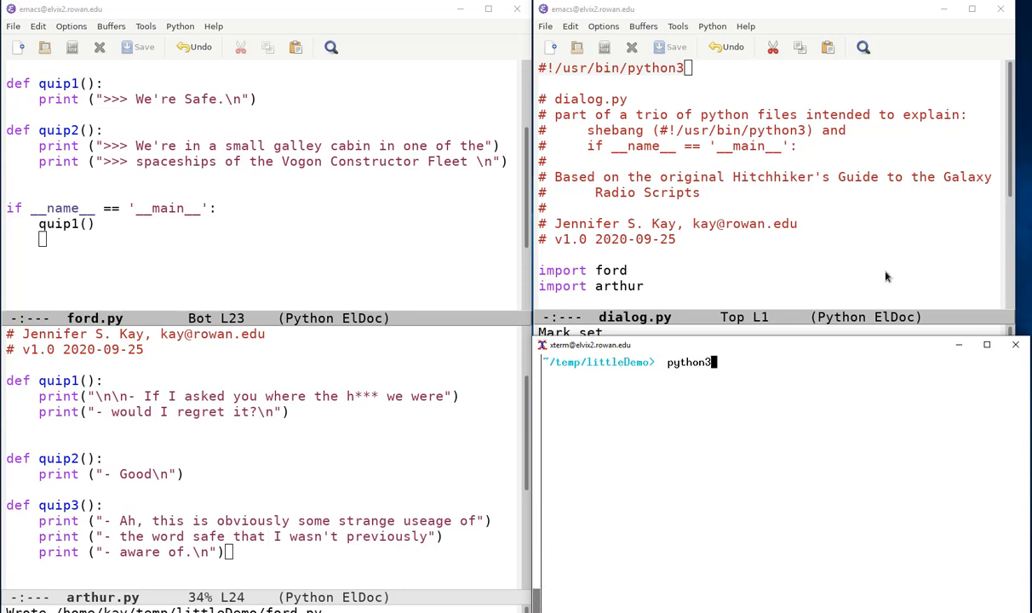
pyautogui.write('dialog.py')
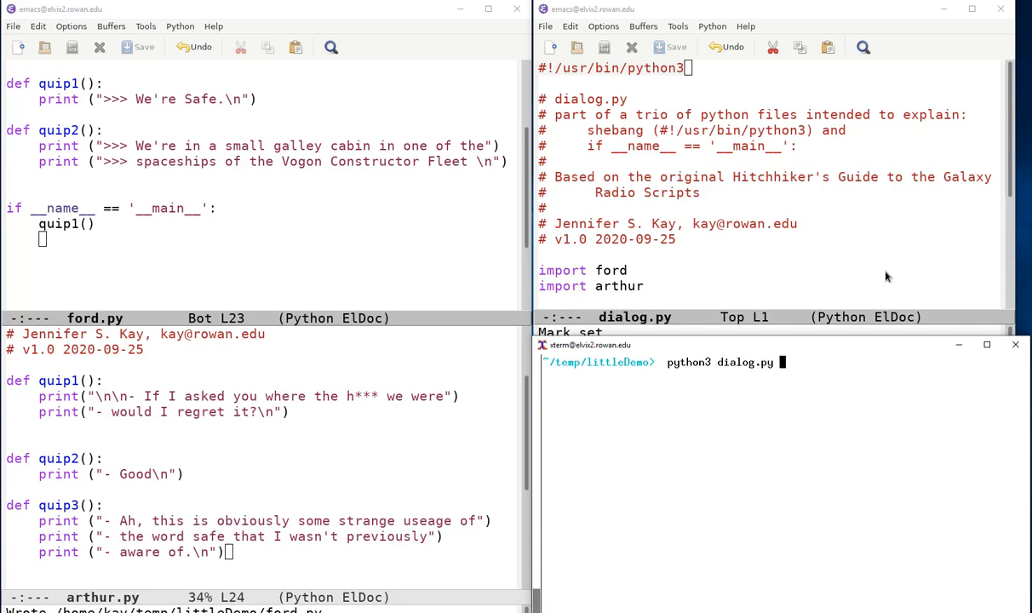
pyautogui.press('Return')
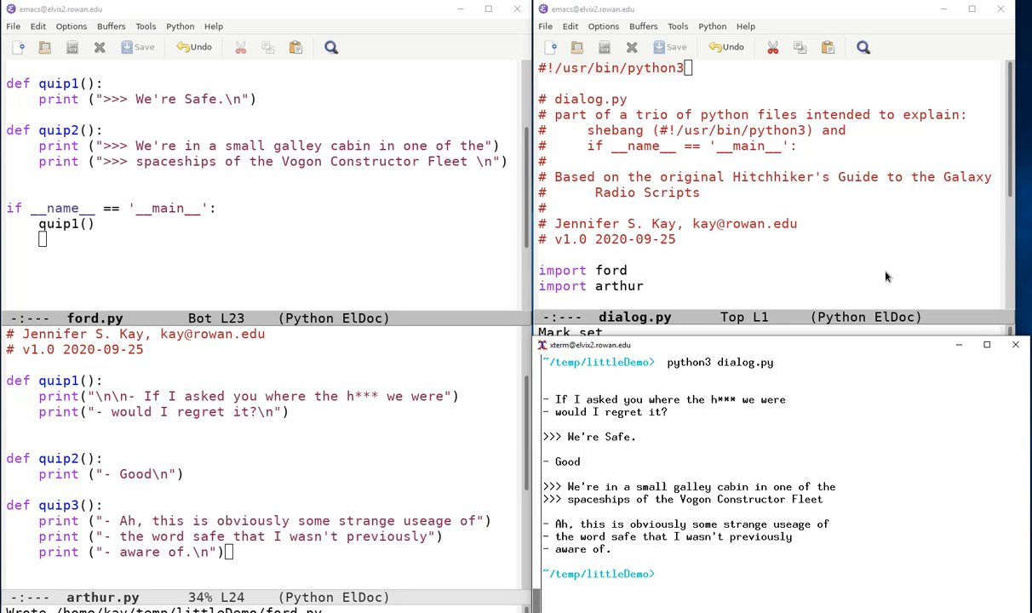
pyautogui.write('./dialog.py')
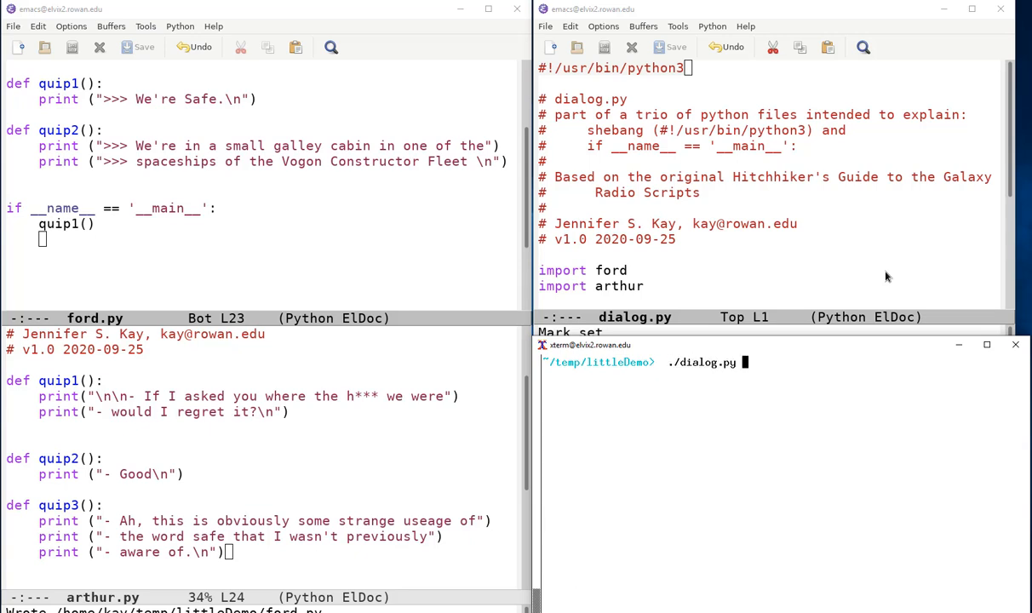
pyautogui.press('Return')
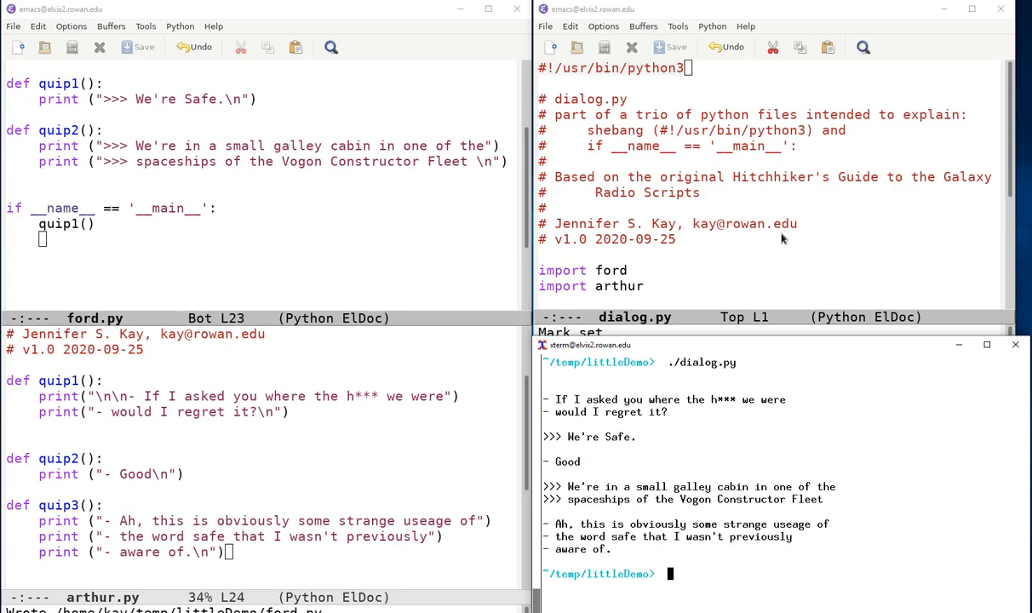
pyautogui.moveTo(307, 222)
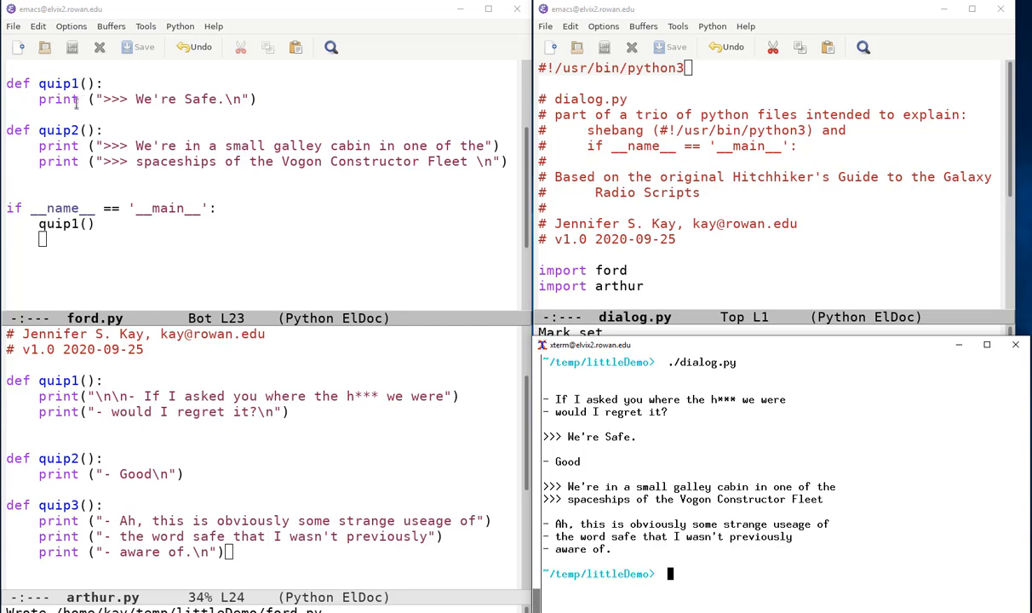
pyautogui.moveTo(133, 201)
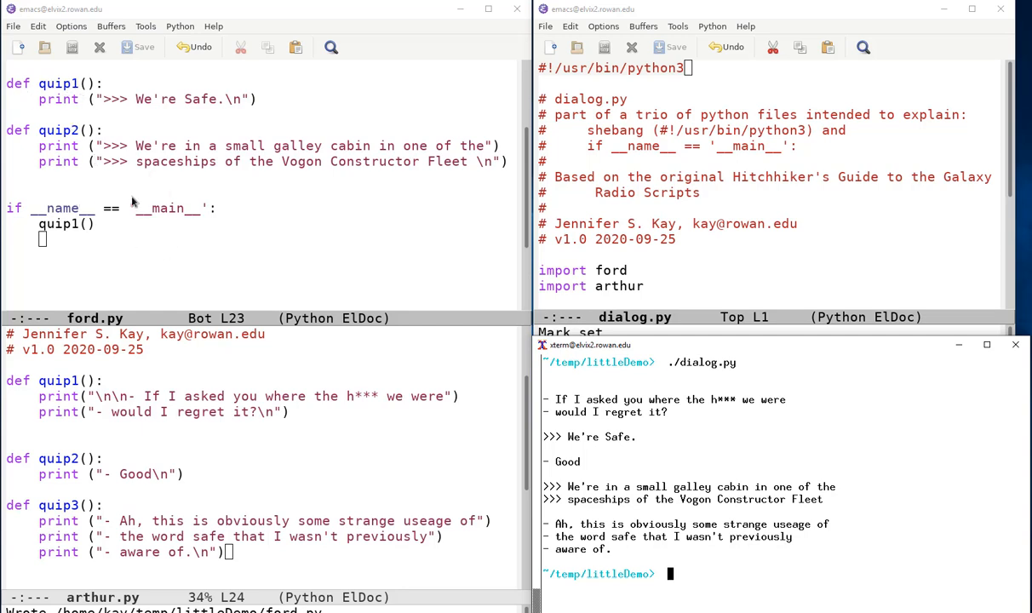
pyautogui.moveTo(157, 235)
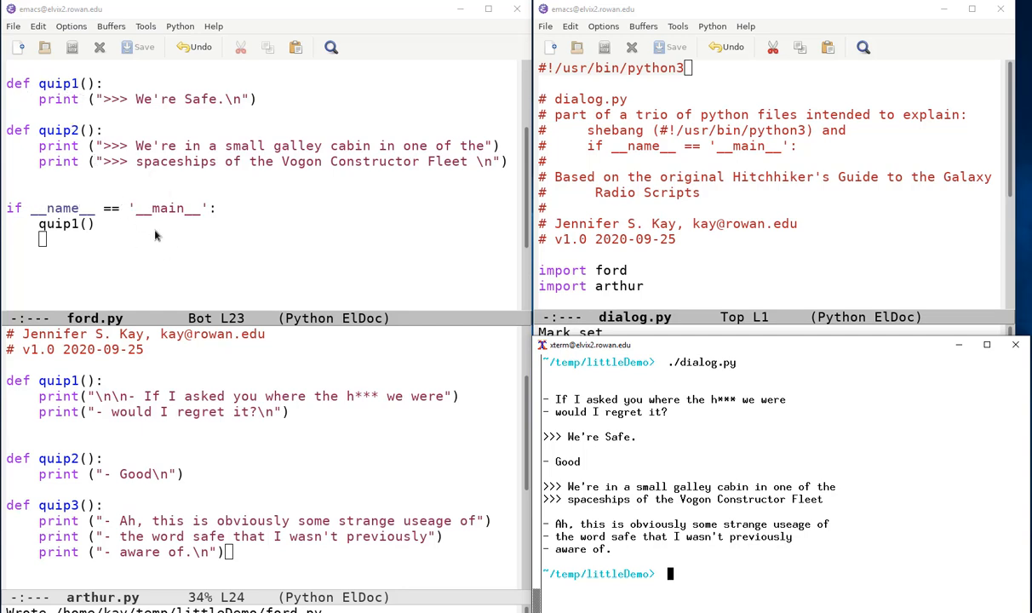
pyautogui.moveTo(543, 78)
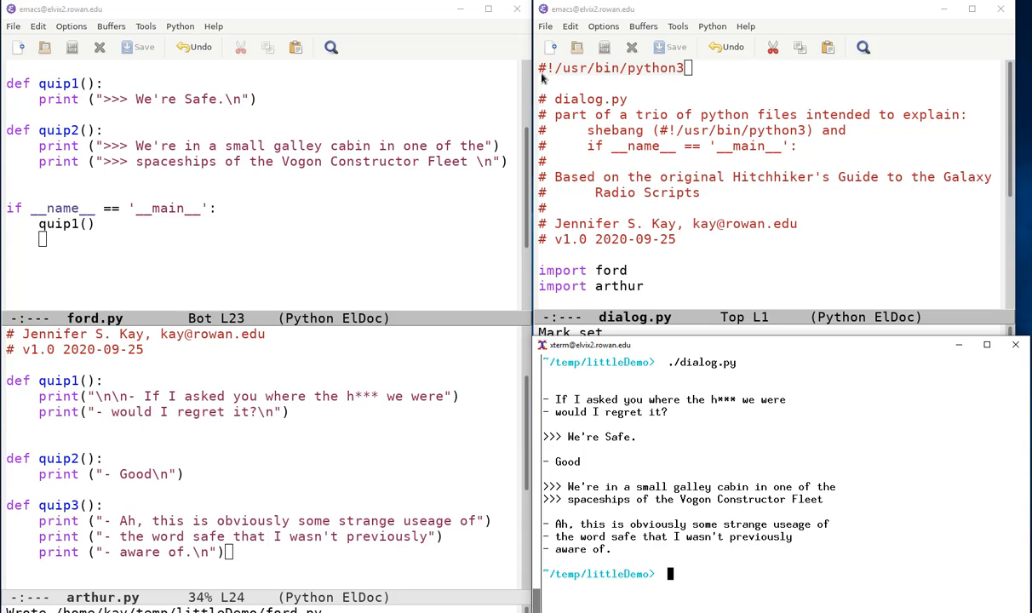
pyautogui.moveTo(718, 73)
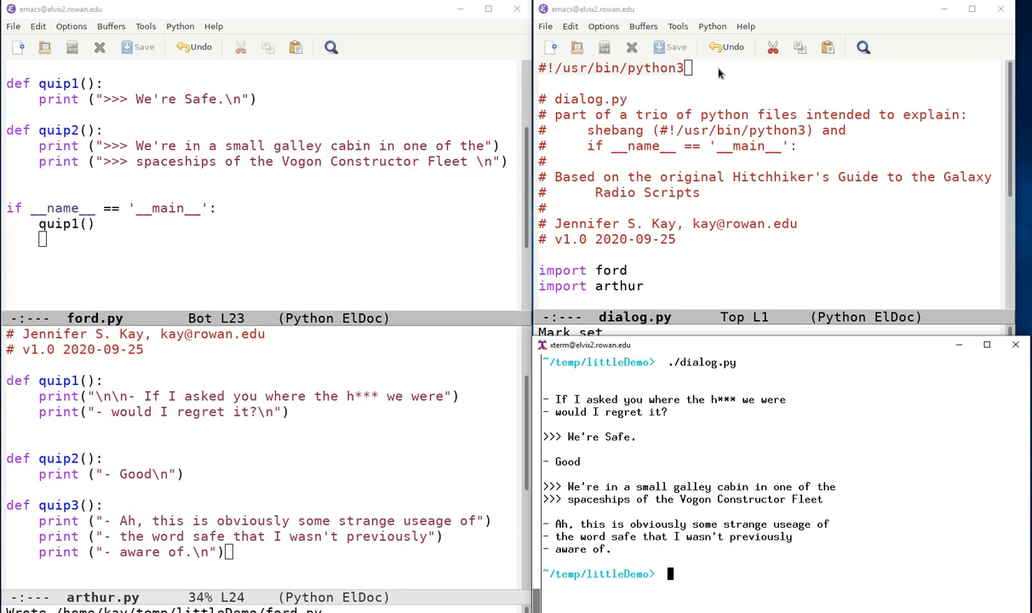
pyautogui.moveTo(712, 245)
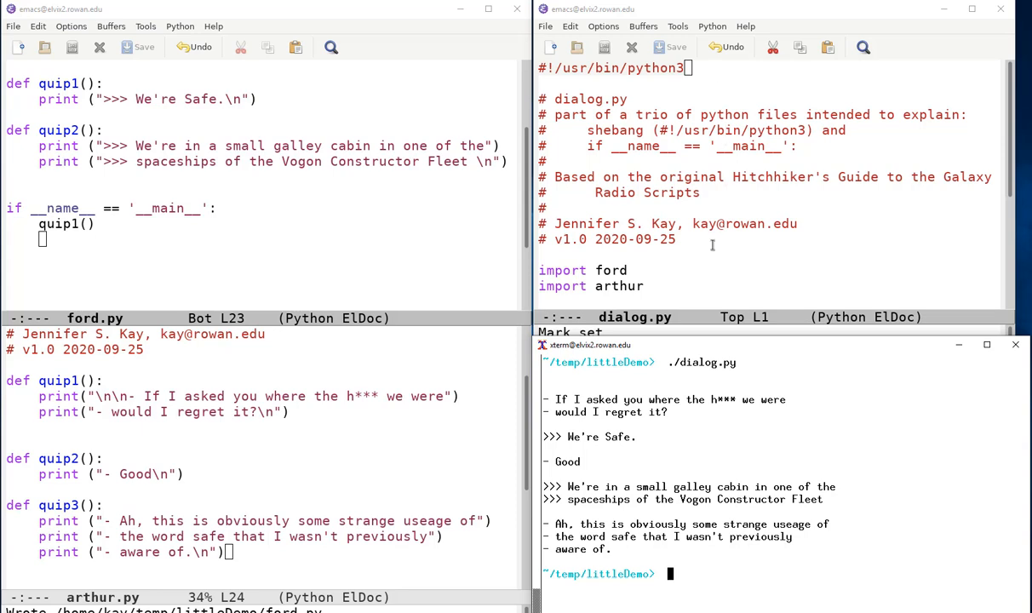
pyautogui.moveTo(695, 264)
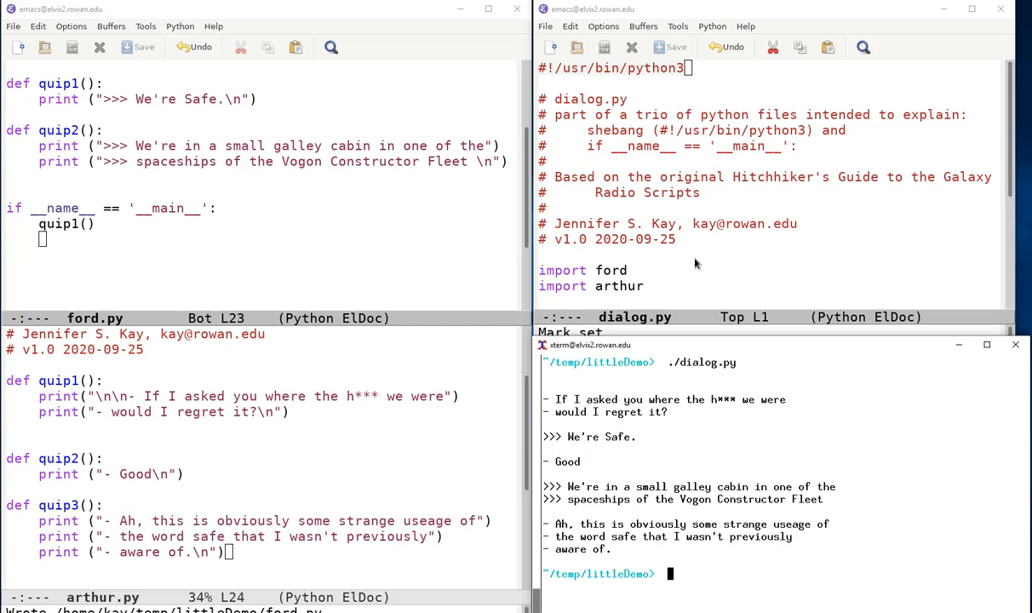
pyautogui.moveTo(724, 92)
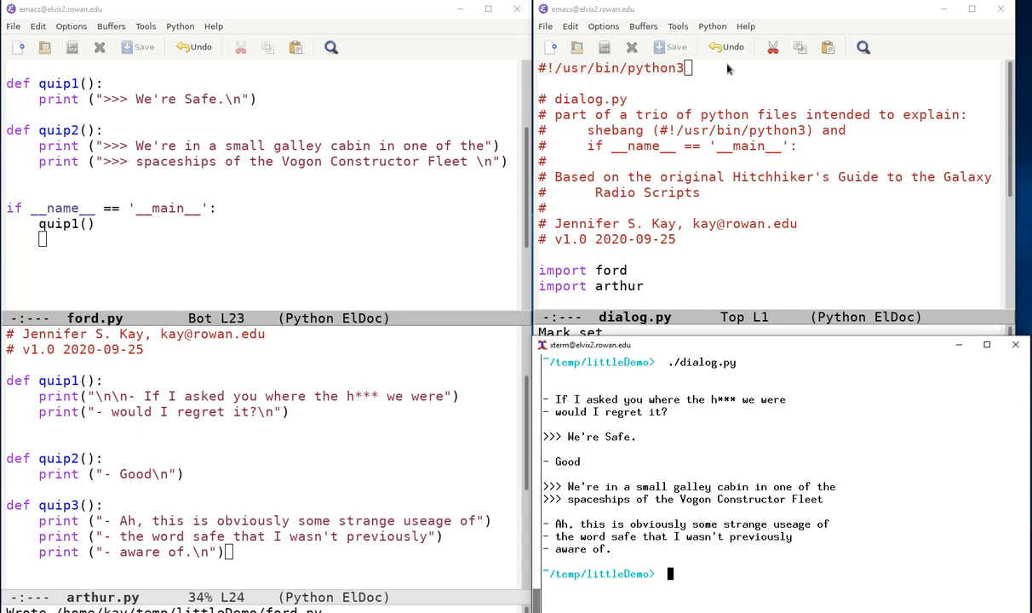
pyautogui.moveTo(409, 470)
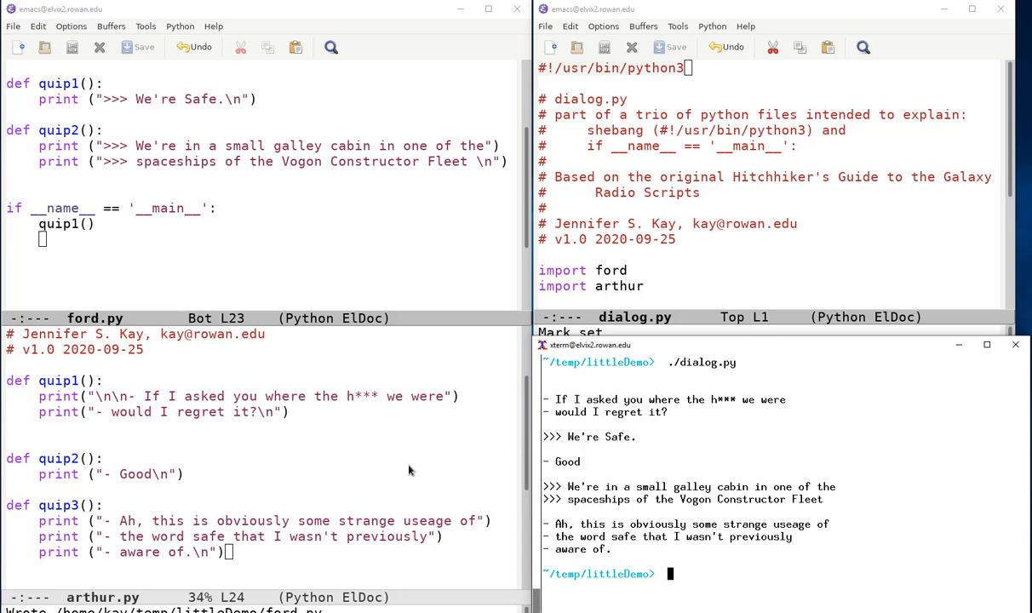